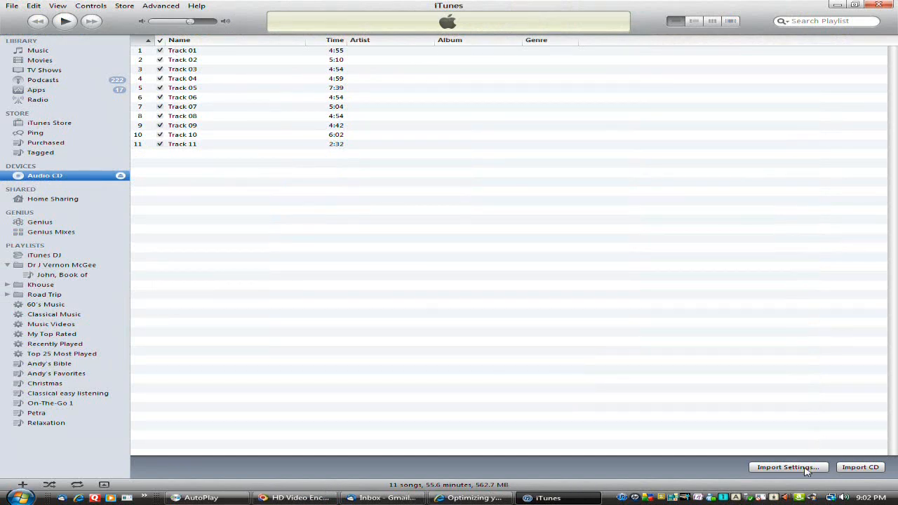
Step: Set CD import to the AAC Encoder with the Spoken Podcast setting
click(786, 466)
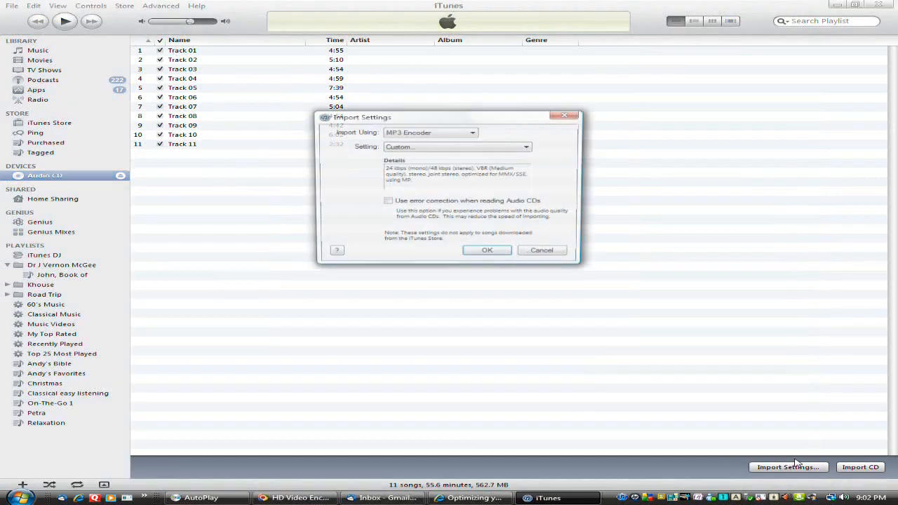
click(471, 133)
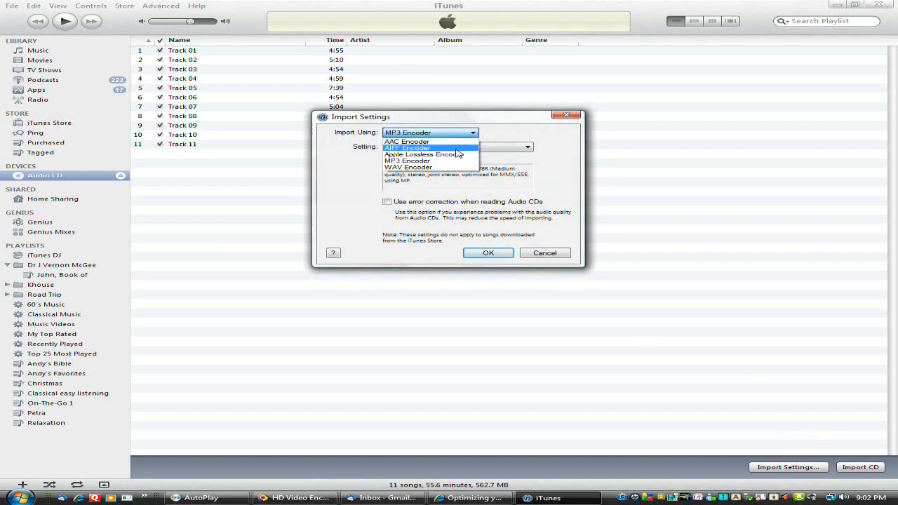
click(406, 141)
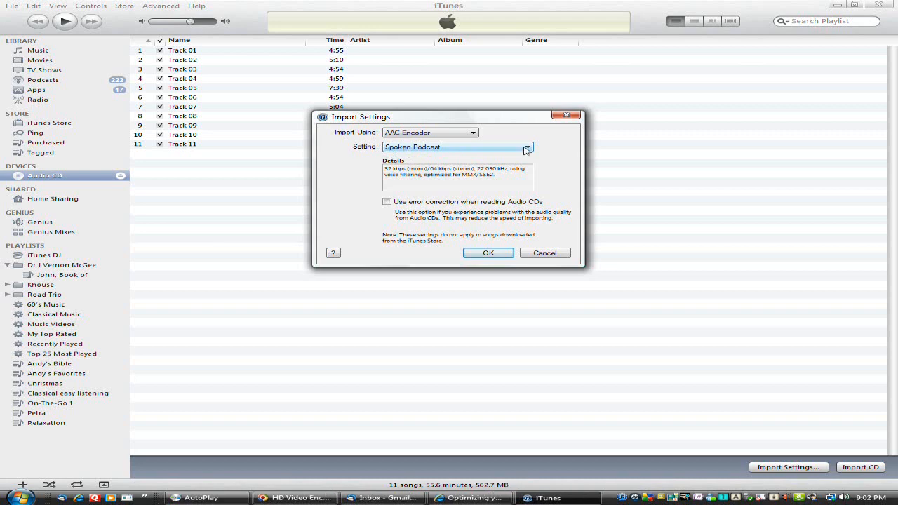
click(526, 146)
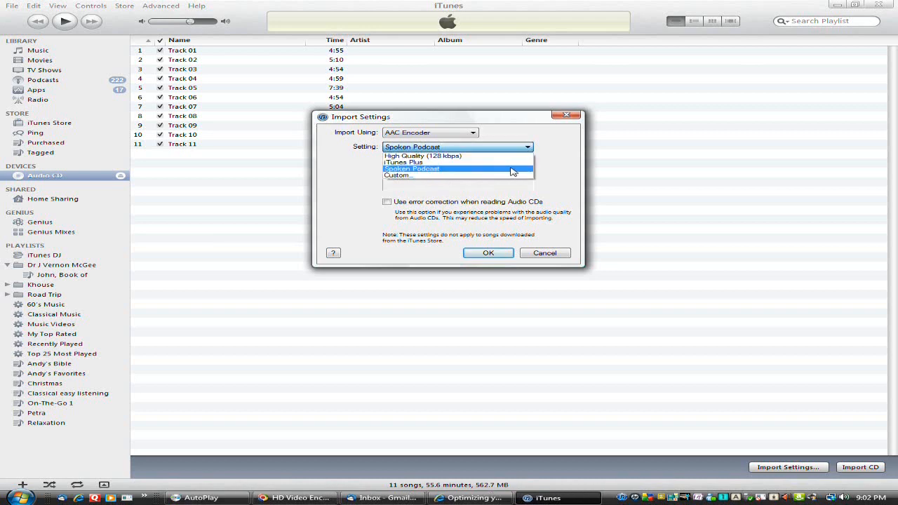
click(411, 169)
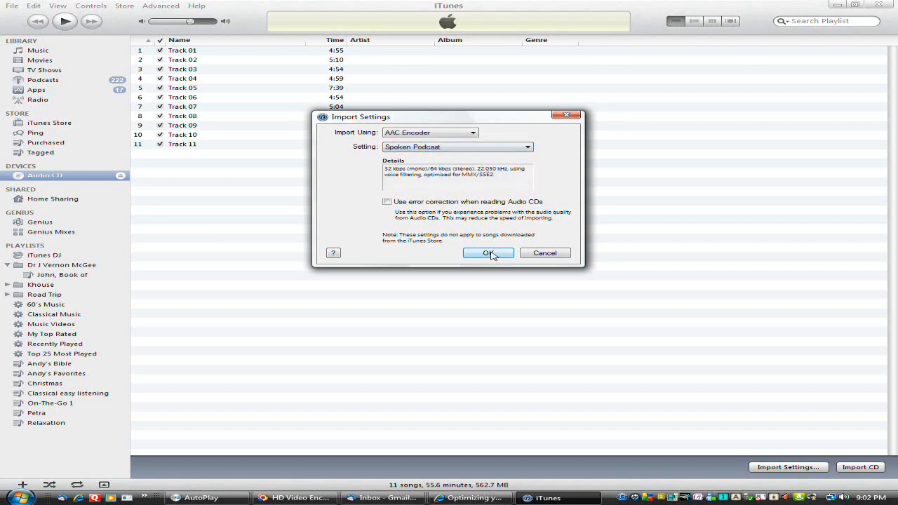
click(488, 253)
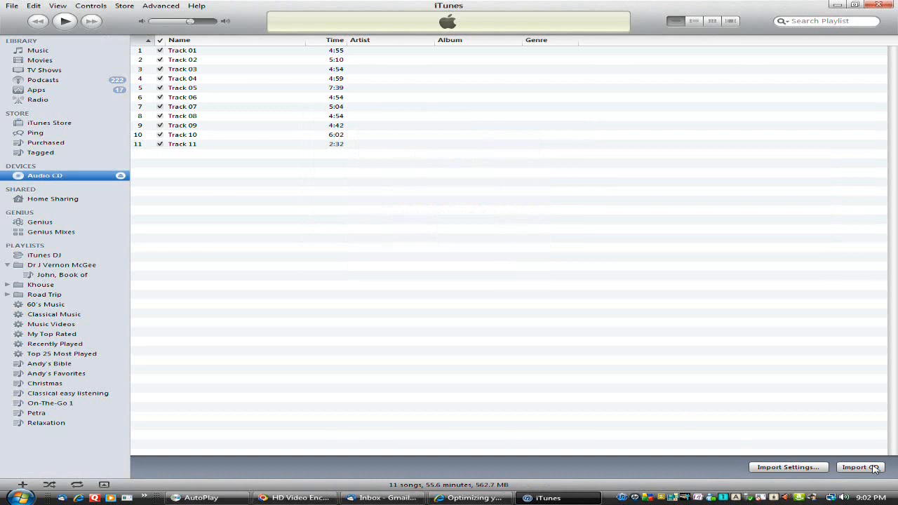
Step: Start importing the eleven CD tracks
click(859, 467)
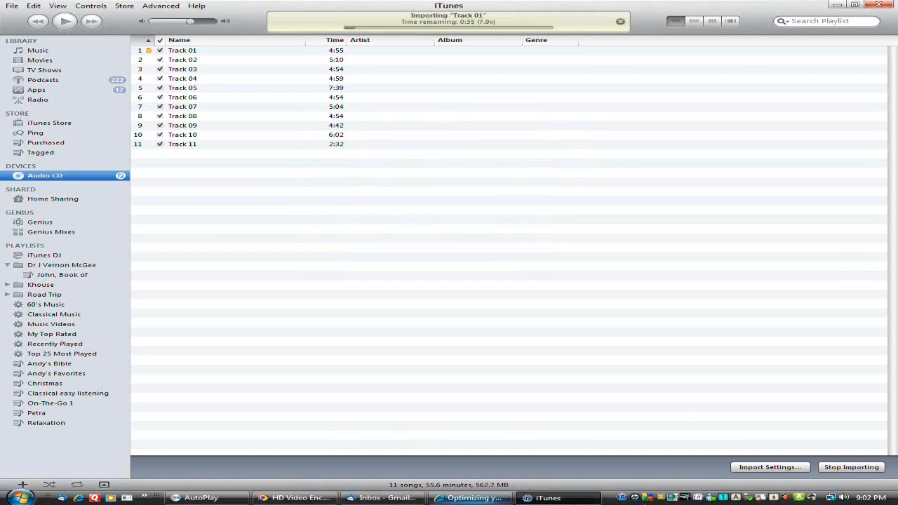
mouse_move(305, 497)
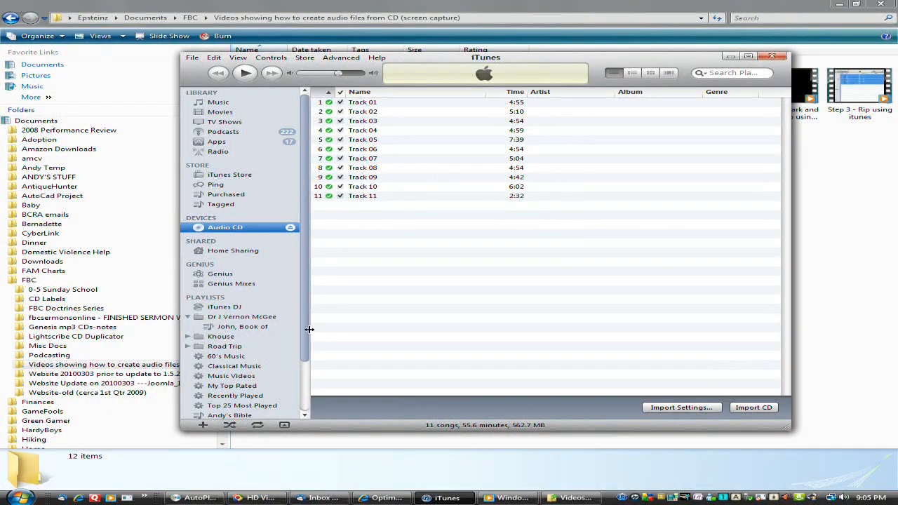
Step: Select all eleven tracks, join them, and import them as one file
click(363, 102)
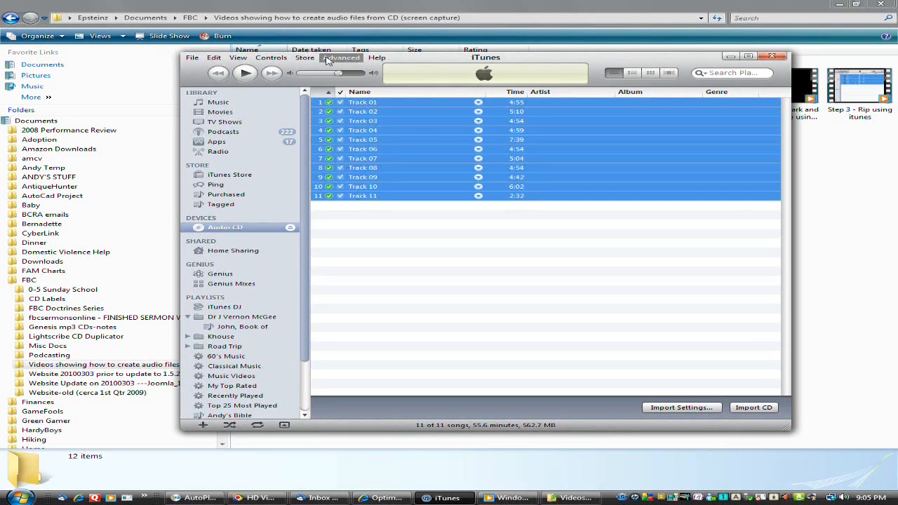
click(342, 58)
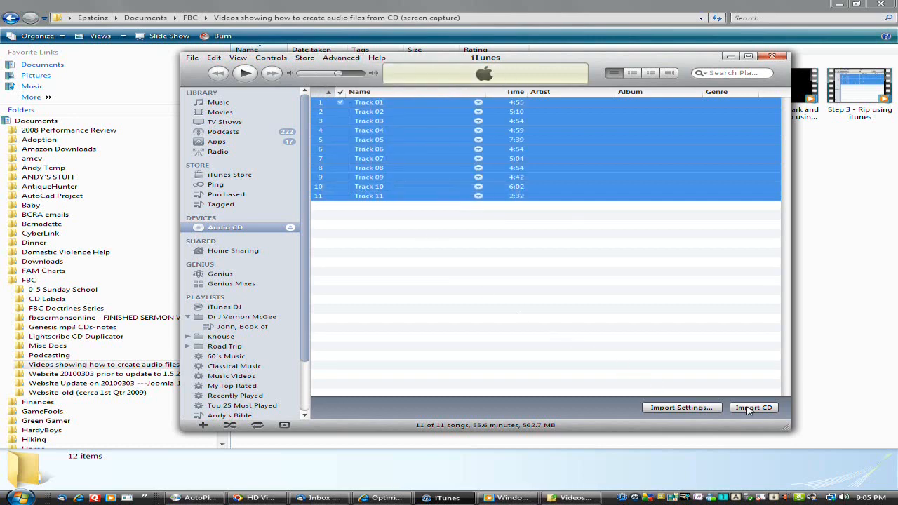
click(753, 407)
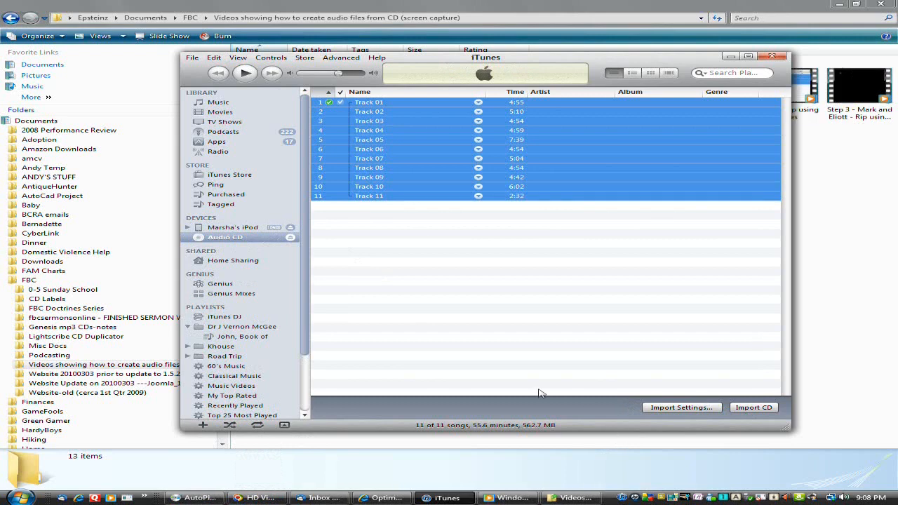
mouse_move(682, 407)
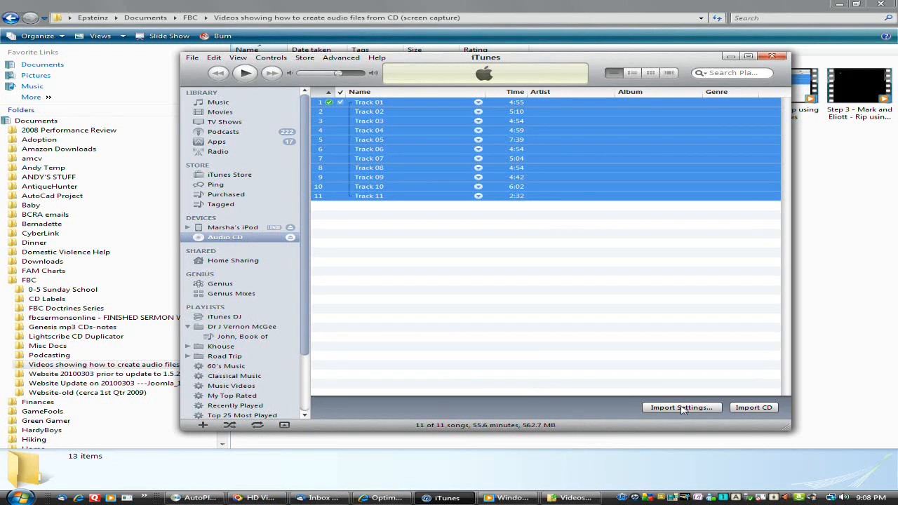
mouse_move(706, 411)
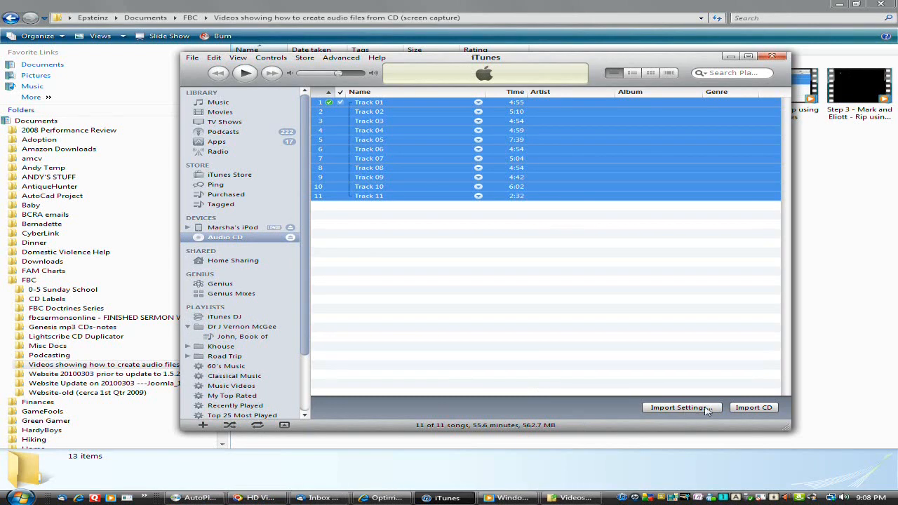
Step: Switch import to the MP3 Encoder with custom 48 kbps medium-quality VBR joint stereo
click(681, 407)
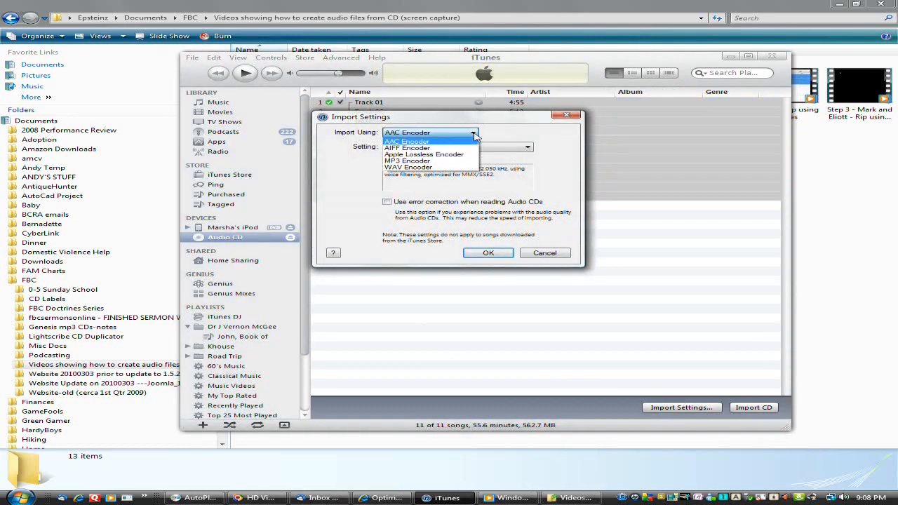
click(408, 160)
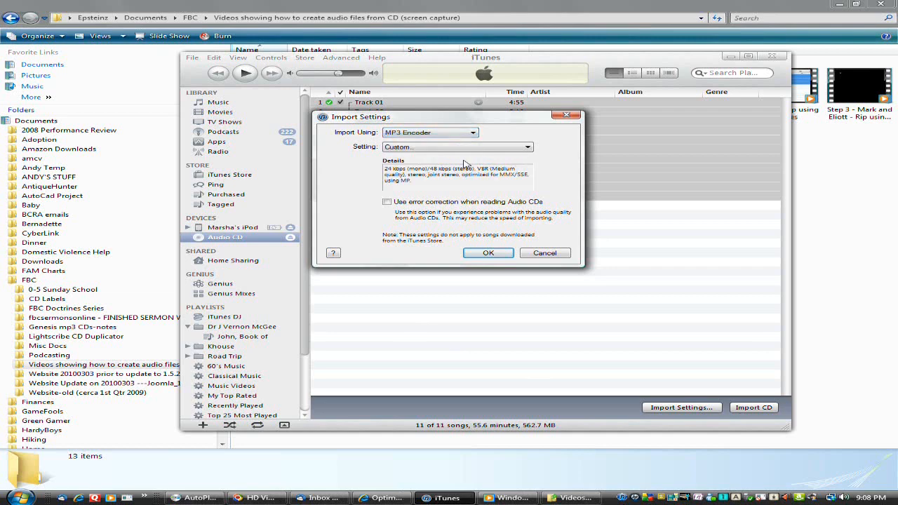
mouse_move(463, 184)
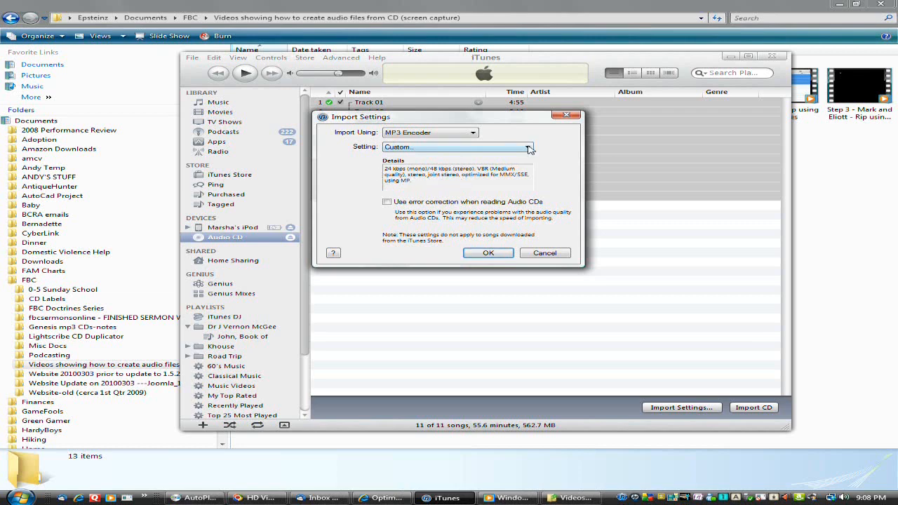
click(528, 147)
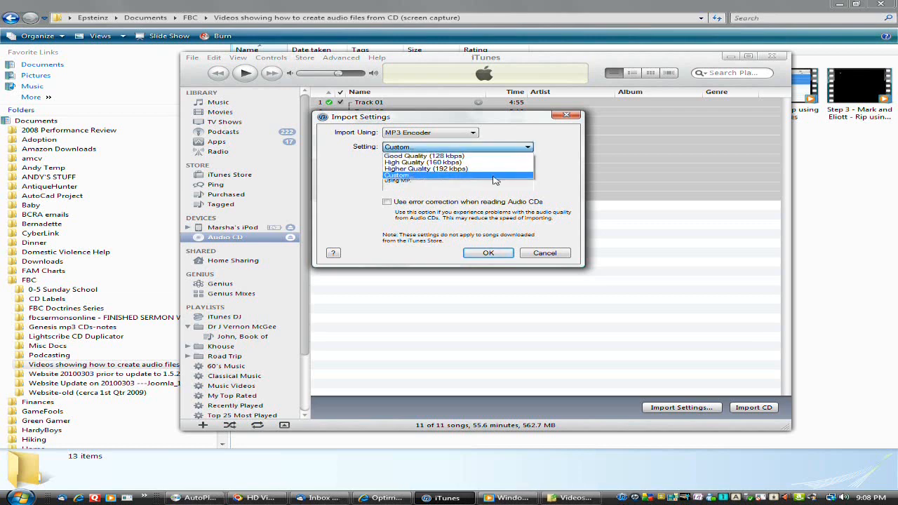
click(399, 175)
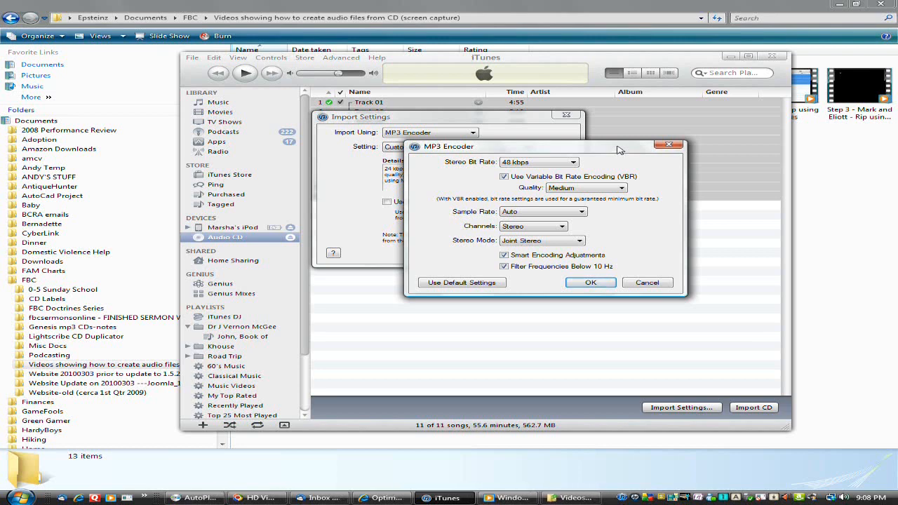
mouse_move(624, 161)
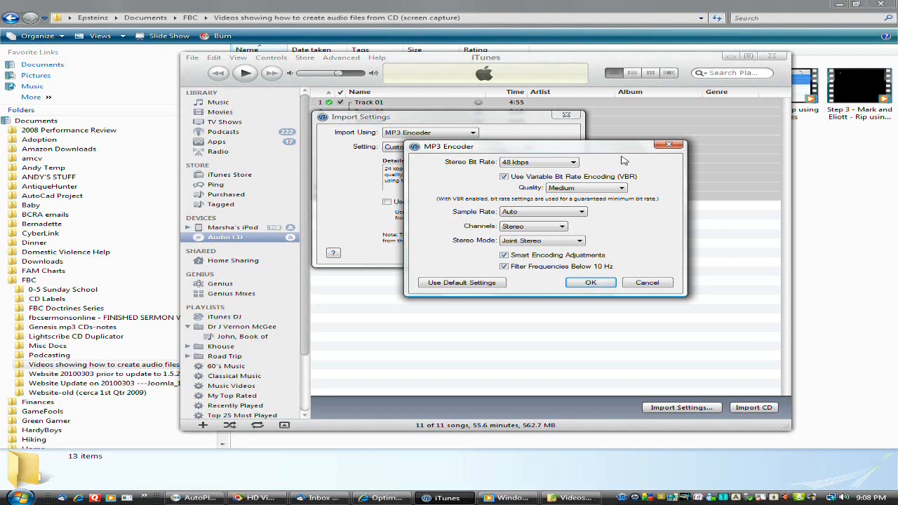
mouse_move(650, 191)
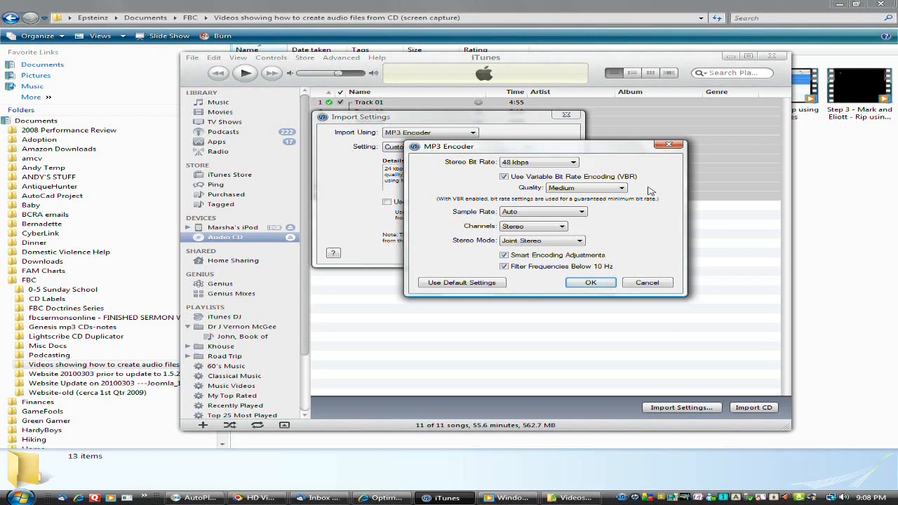
mouse_move(630, 198)
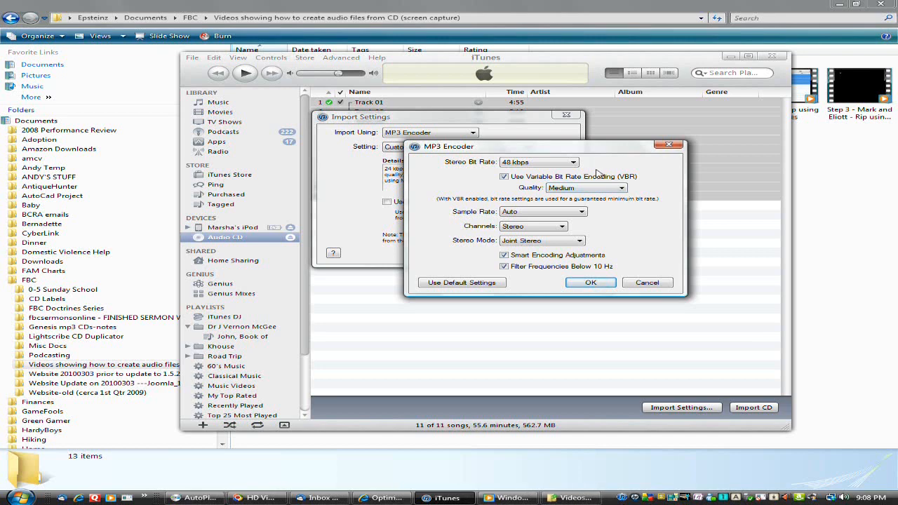
click(589, 282)
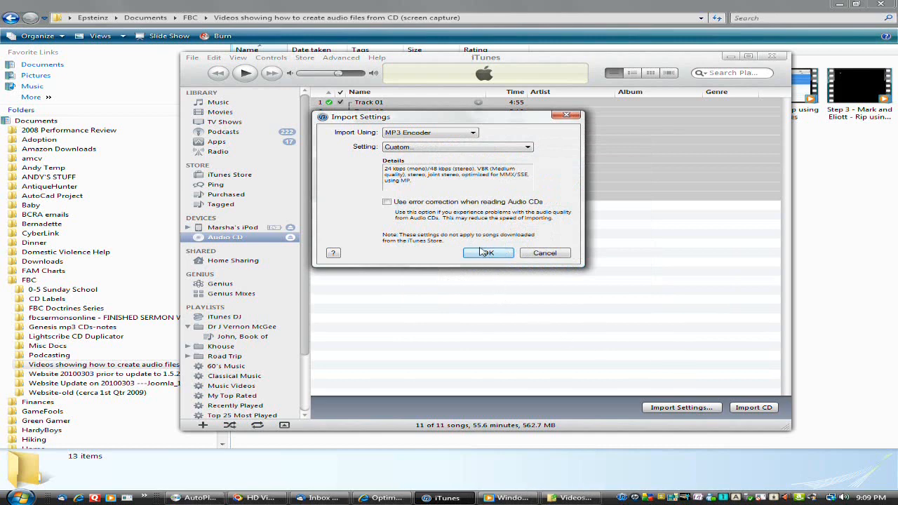
click(488, 252)
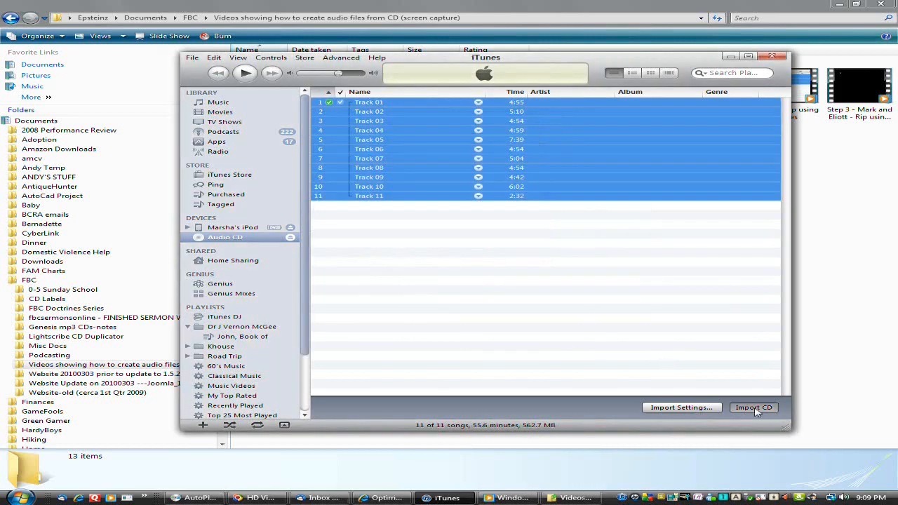
click(754, 408)
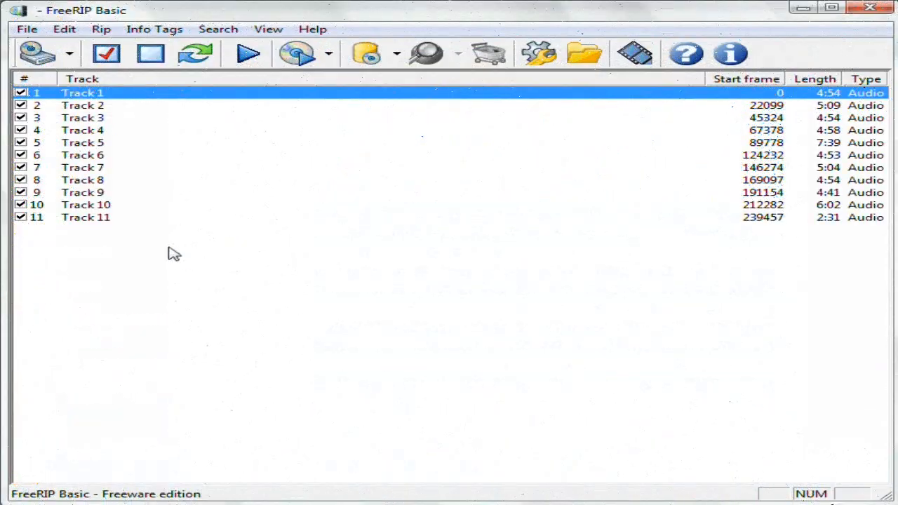
mouse_move(186, 25)
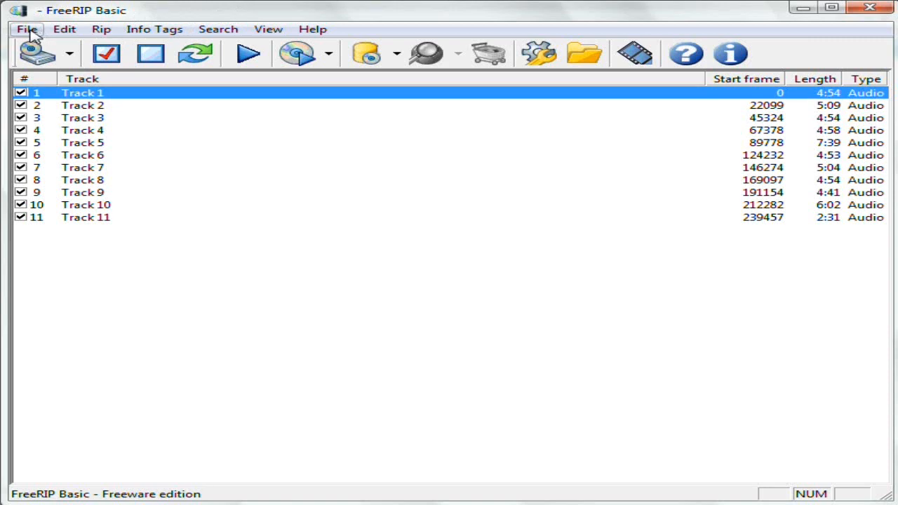
Step: Open FreeRIP Basic's Options window from the general commands list
click(26, 29)
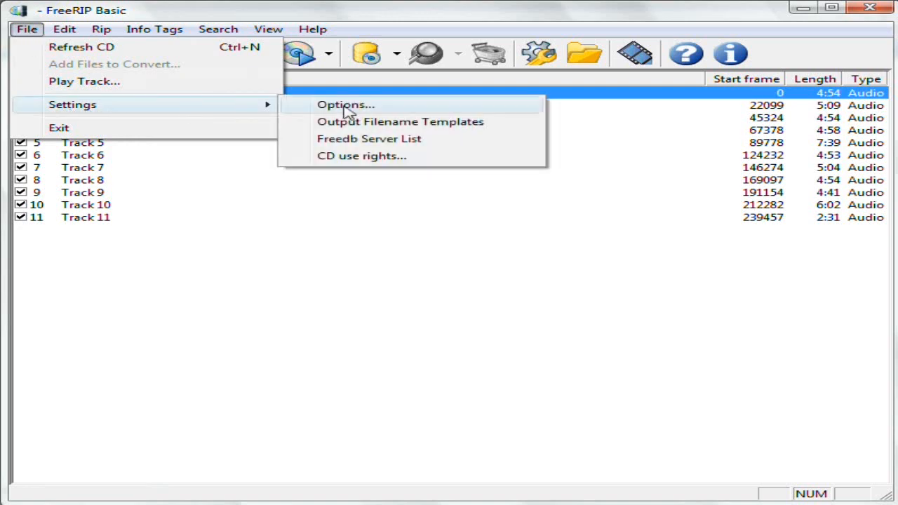
click(345, 104)
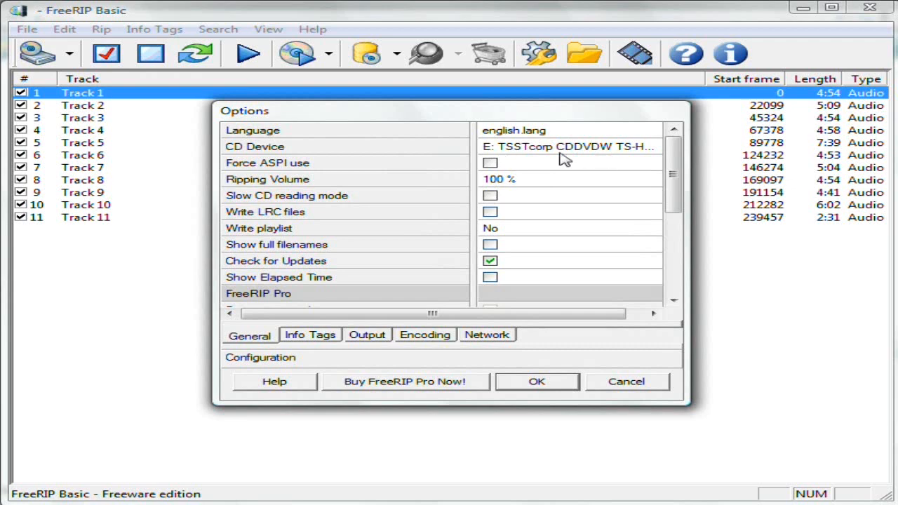
mouse_move(527, 149)
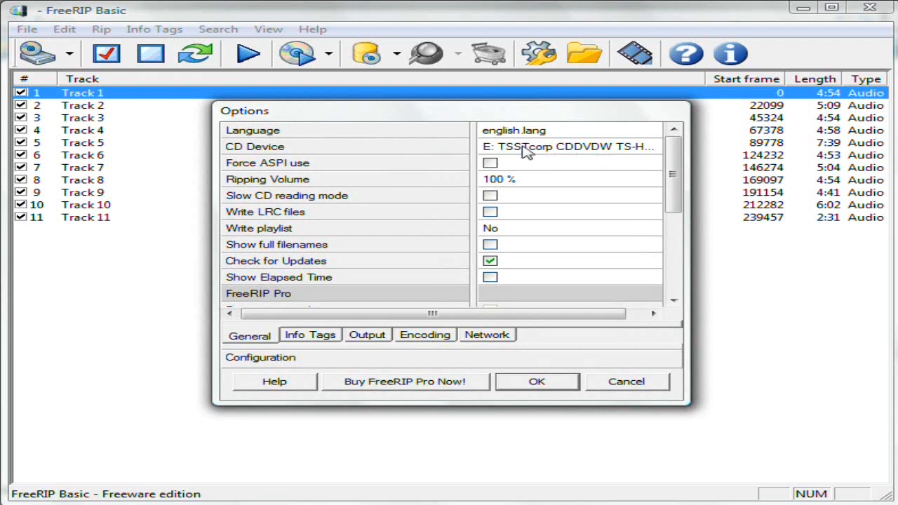
mouse_move(500, 154)
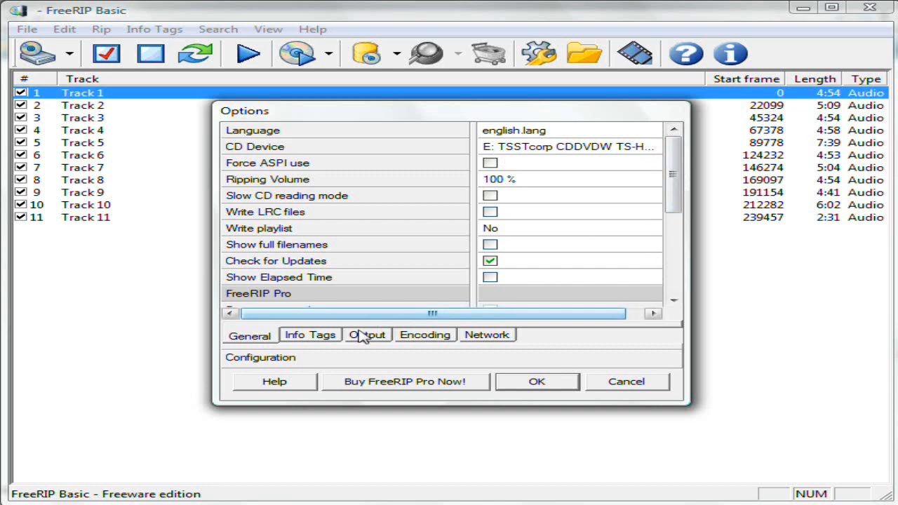
Step: Set default output encoding to WMA at 28 Kbps stereo and save the options
click(366, 335)
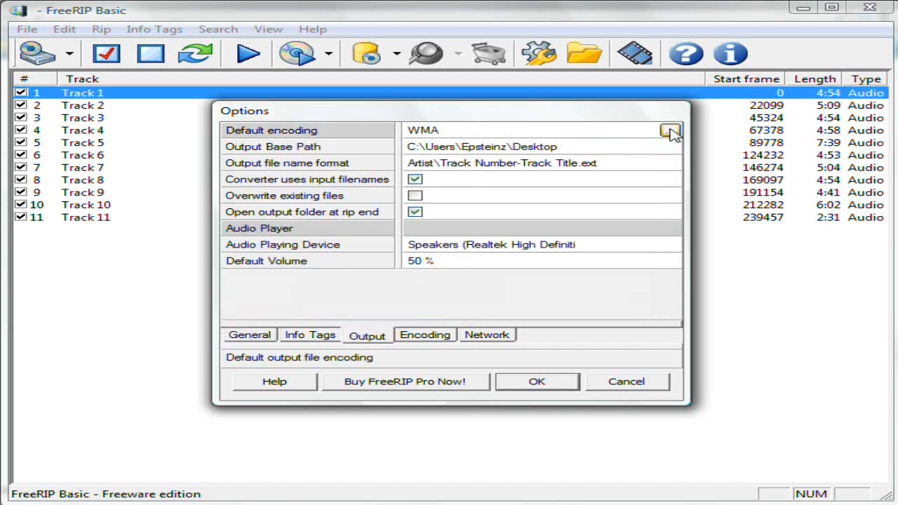
click(669, 130)
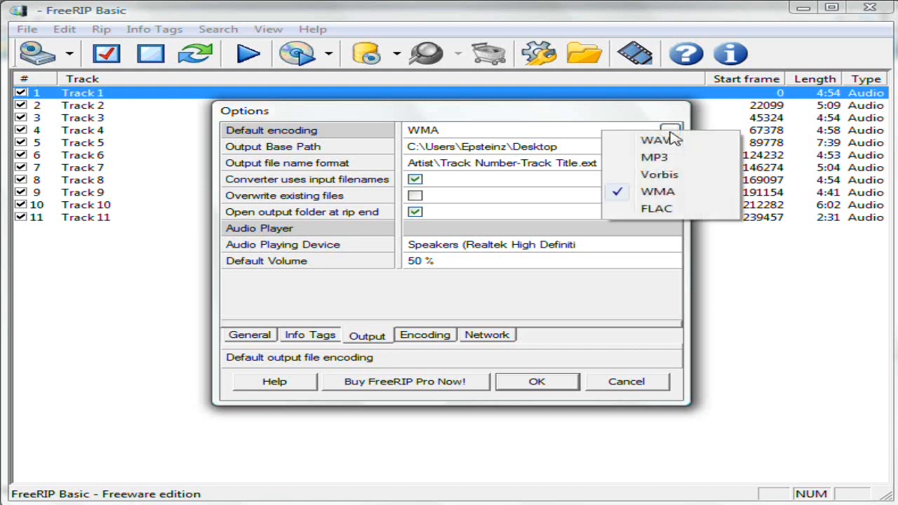
click(657, 191)
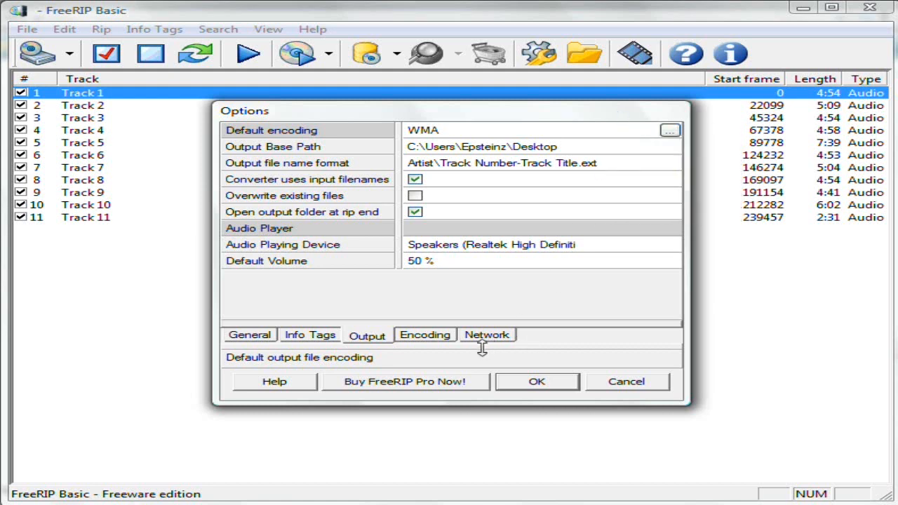
click(425, 334)
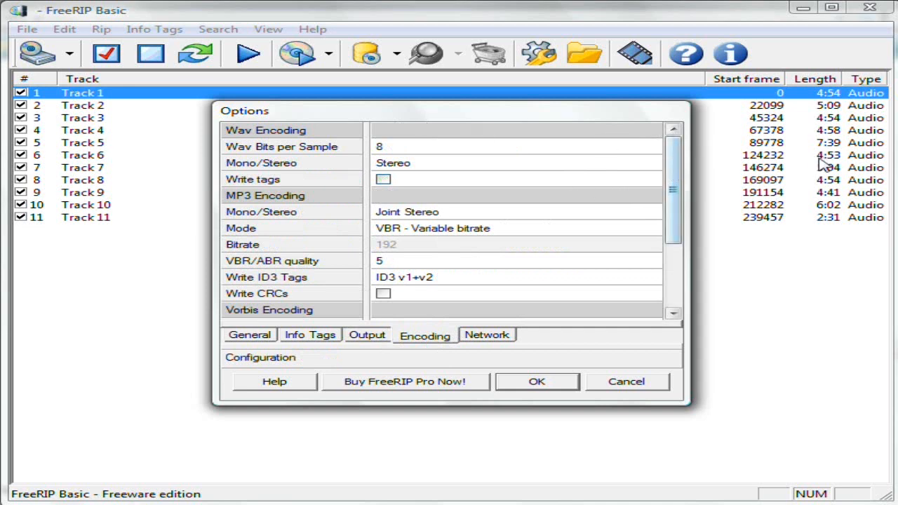
scroll(down, 3)
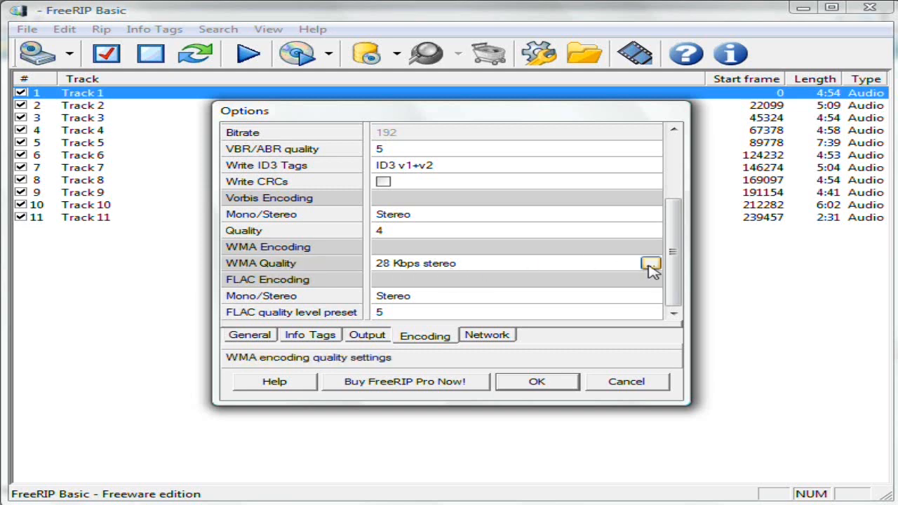
click(650, 261)
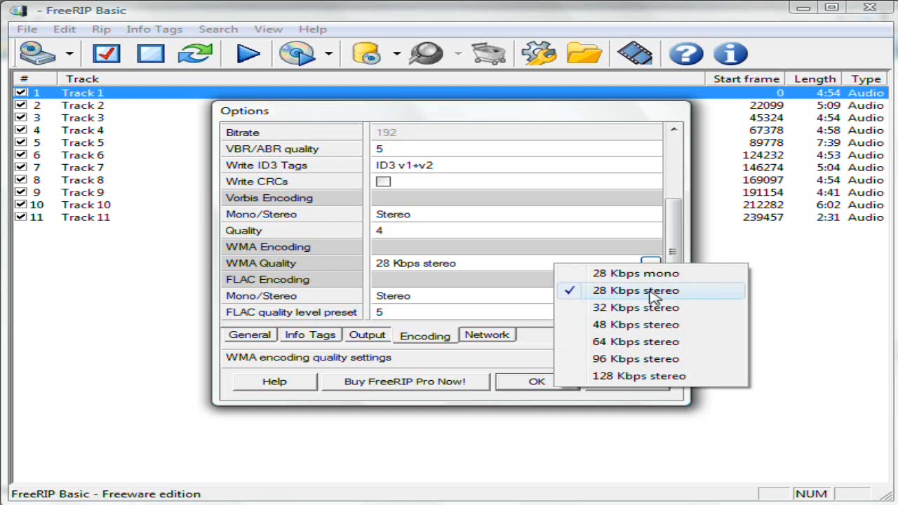
click(635, 290)
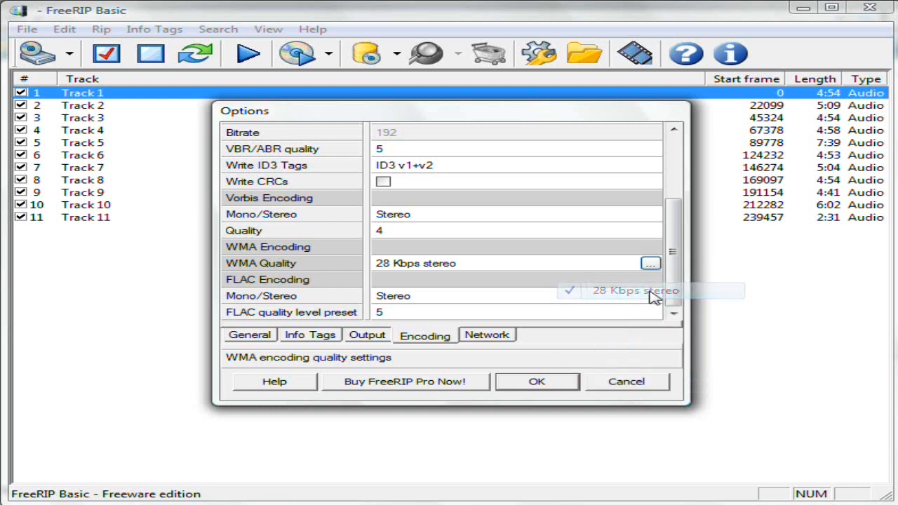
click(536, 381)
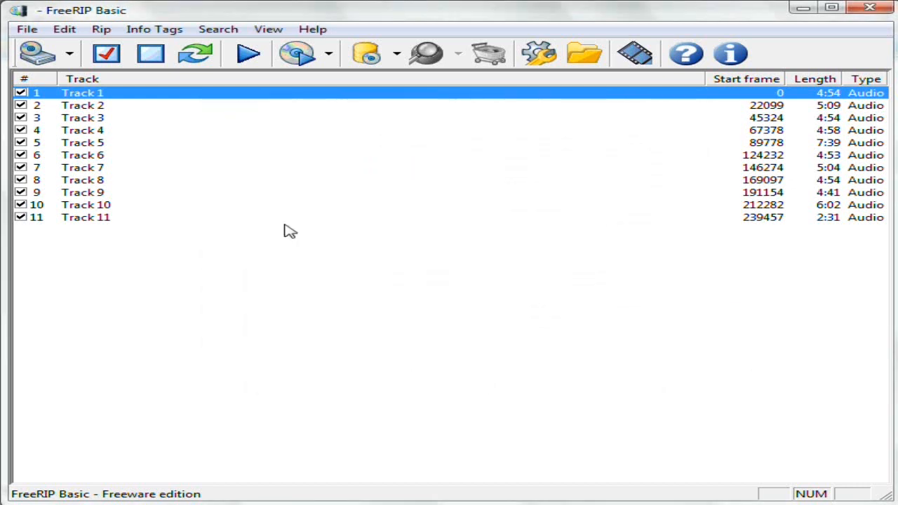
Step: Open the Rip menu to reach Multi Track Ripping
click(101, 28)
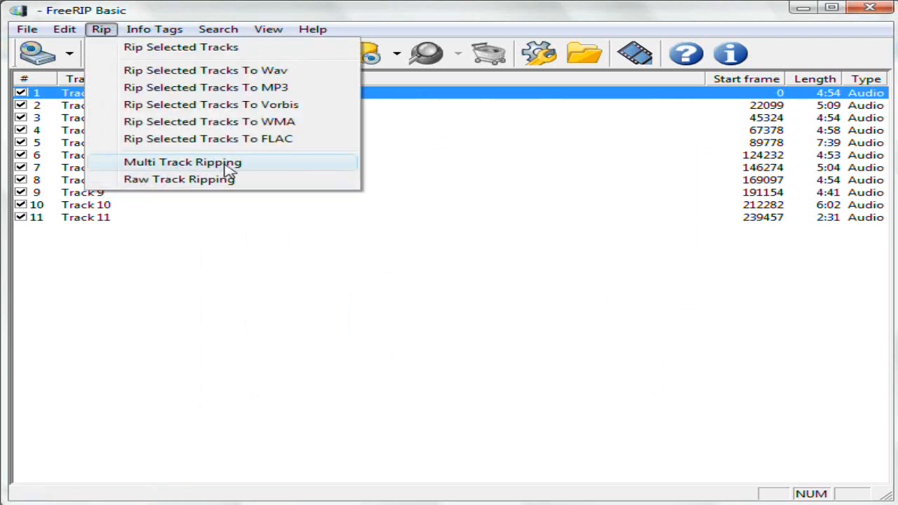
mouse_move(217, 168)
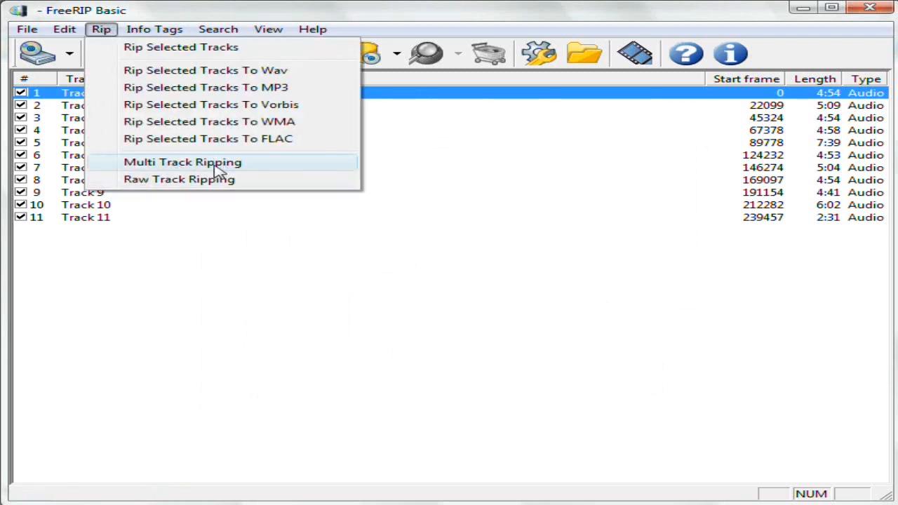
mouse_move(174, 167)
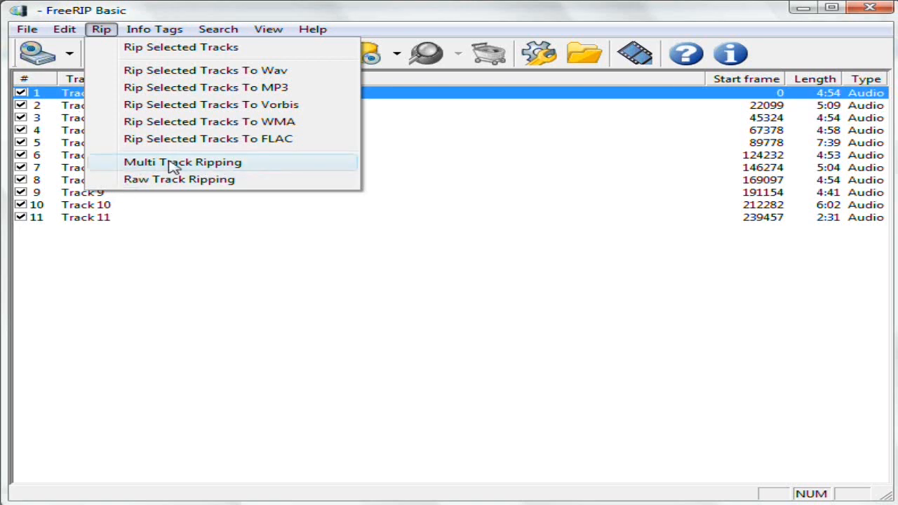
mouse_move(197, 164)
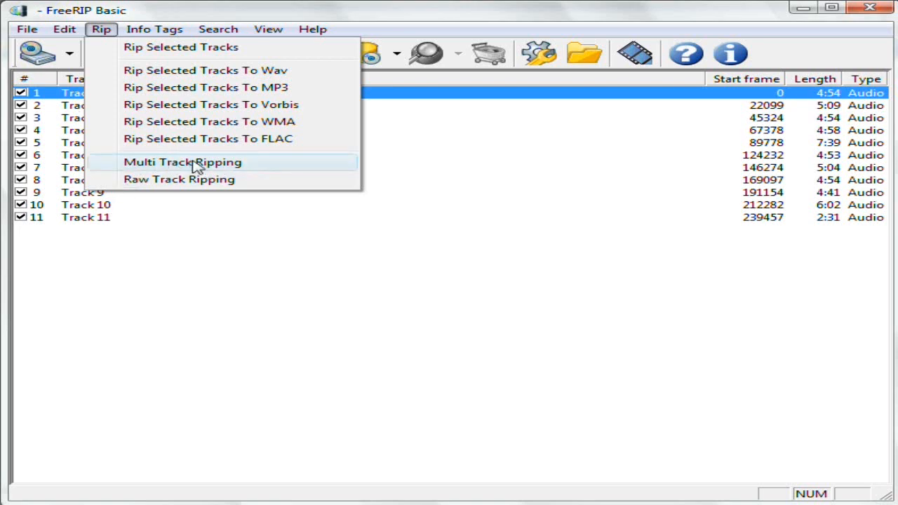
mouse_move(240, 167)
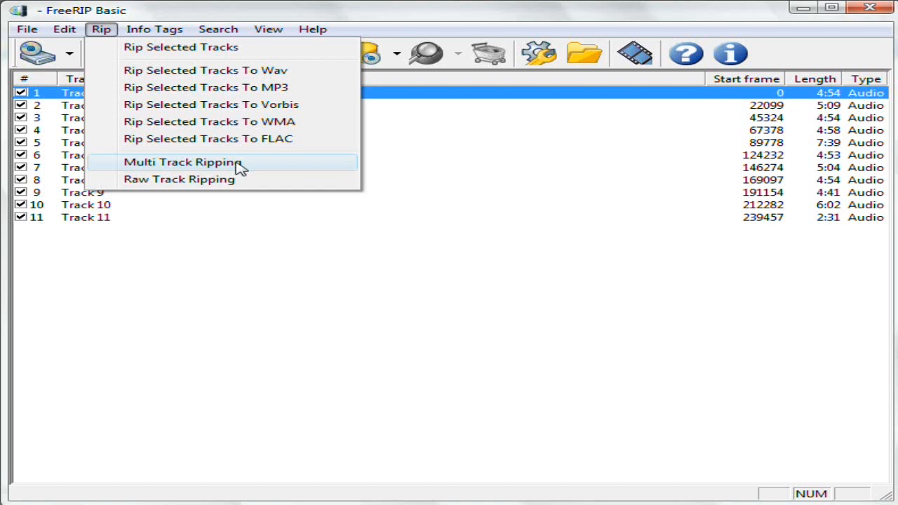
Step: Rip Track 1 through Track 11 into a single multitrack.wma file
click(181, 162)
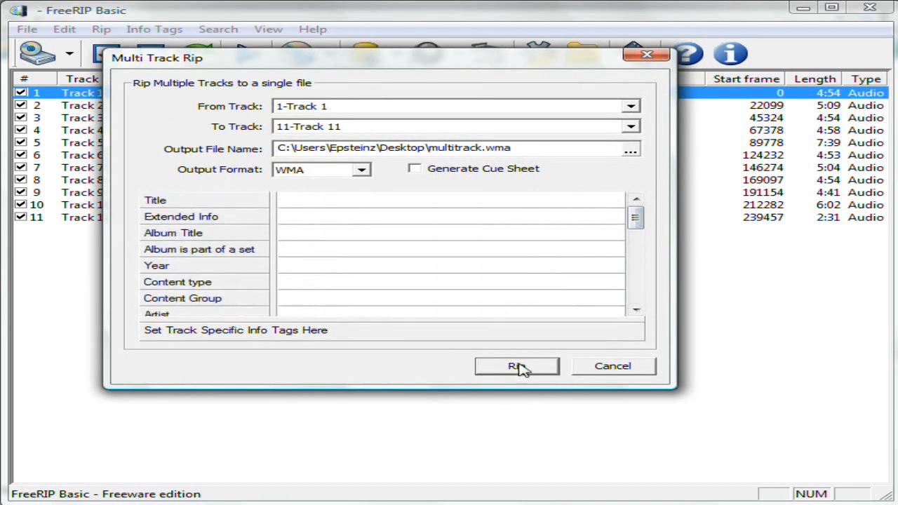
click(517, 366)
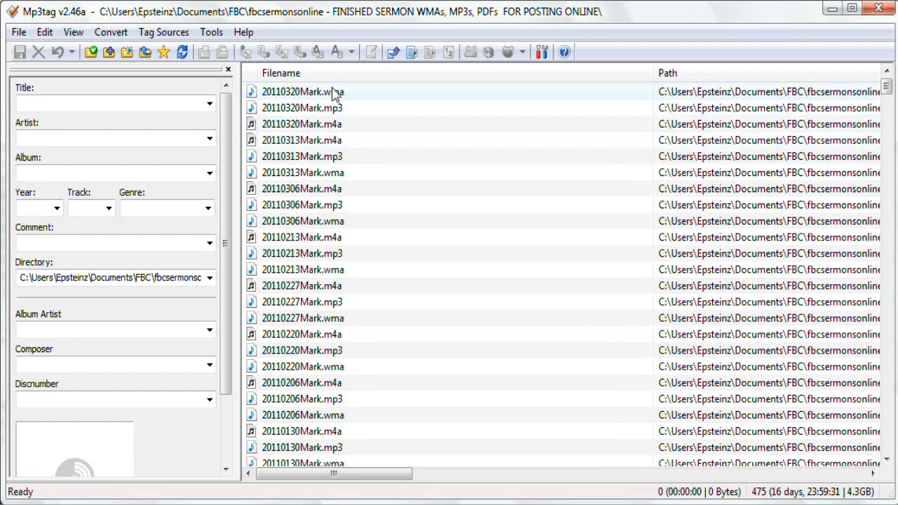
Step: Select the 20110320Mark WMA, MP3 and M4A files together in Mp3tag
click(302, 91)
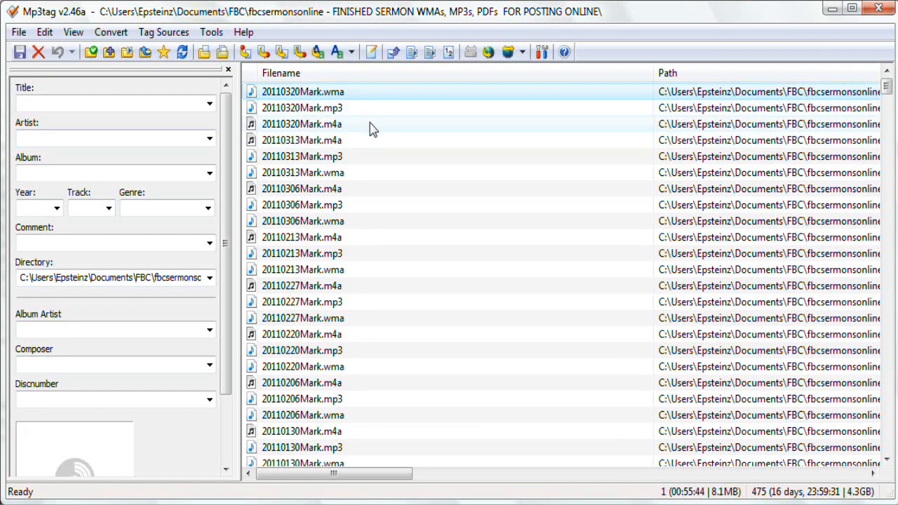
click(302, 124)
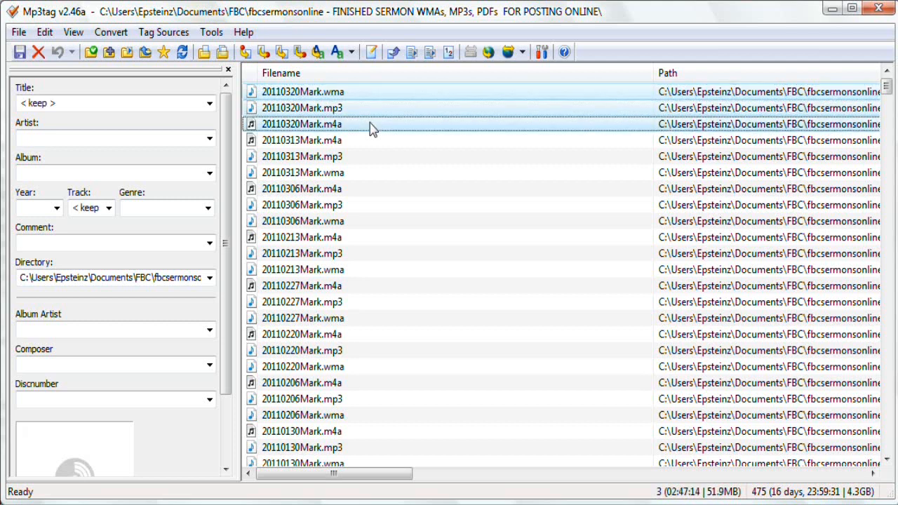
mouse_move(422, 126)
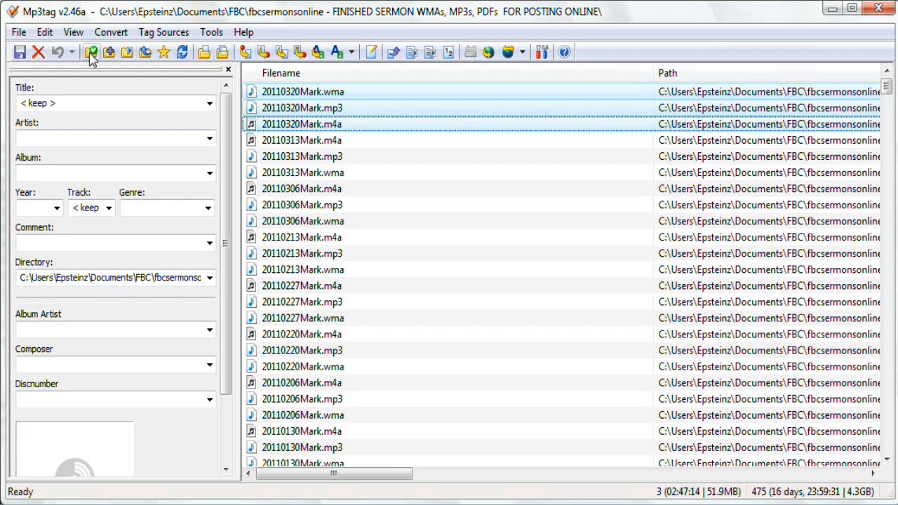
mouse_move(93, 53)
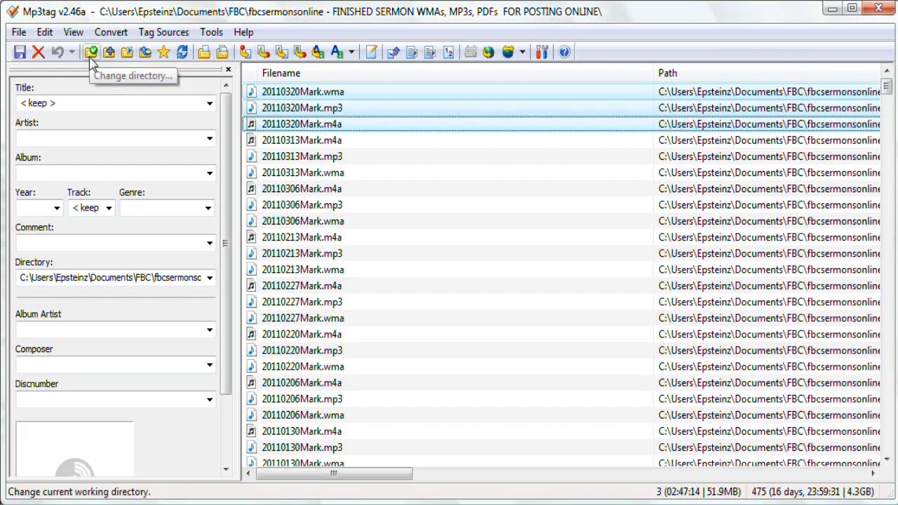
click(90, 54)
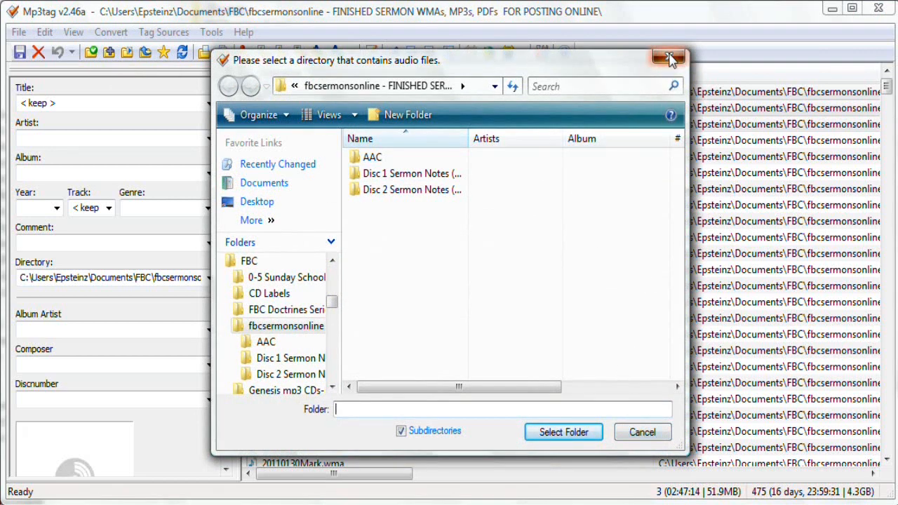
click(663, 60)
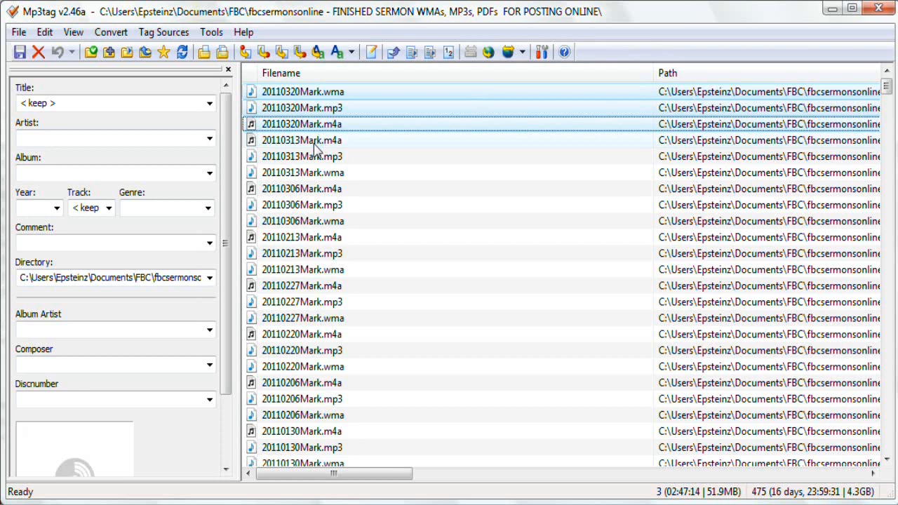
click(303, 140)
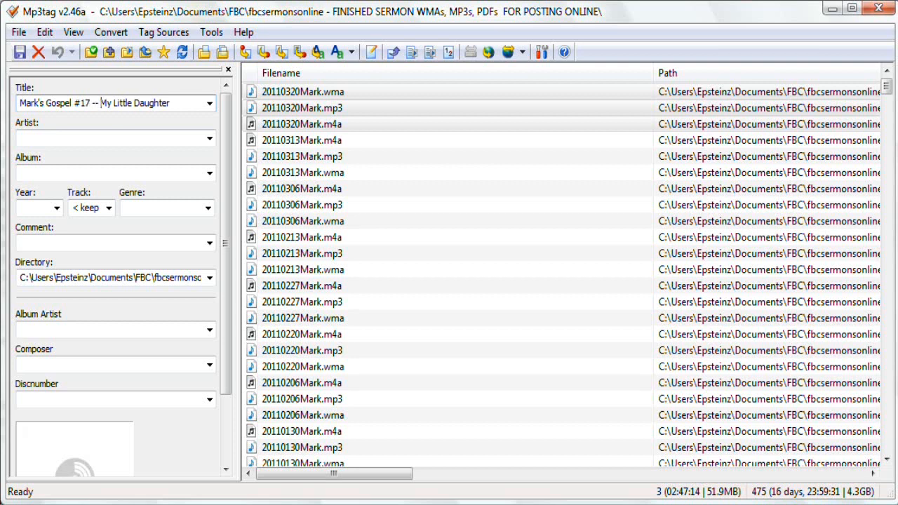
text(Home)
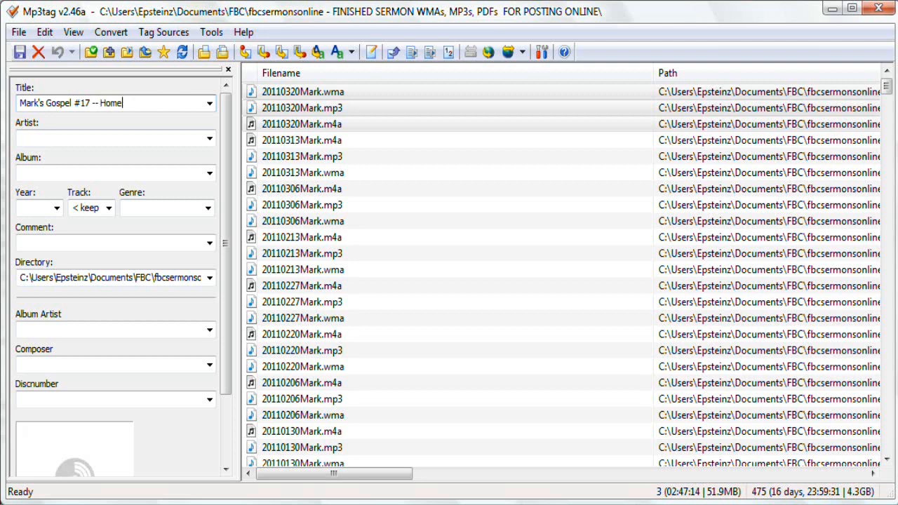
text(coming)
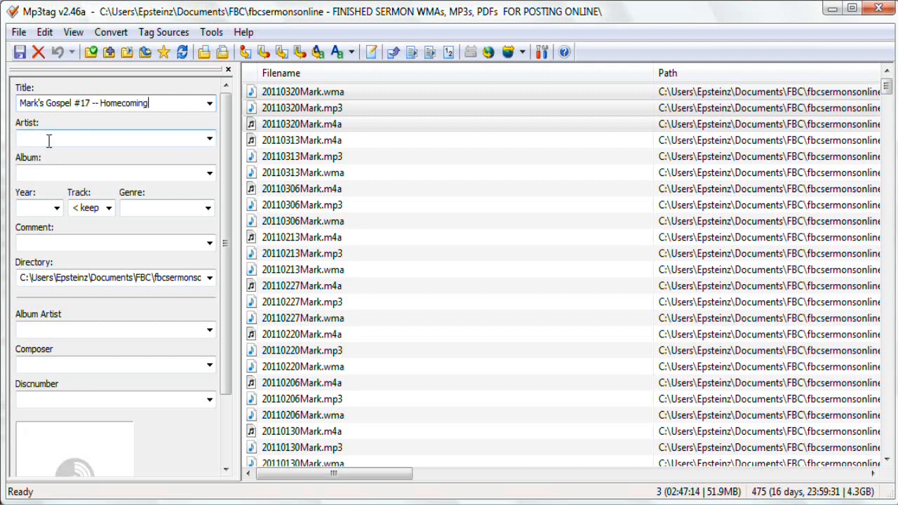
text(Bruce Sta)
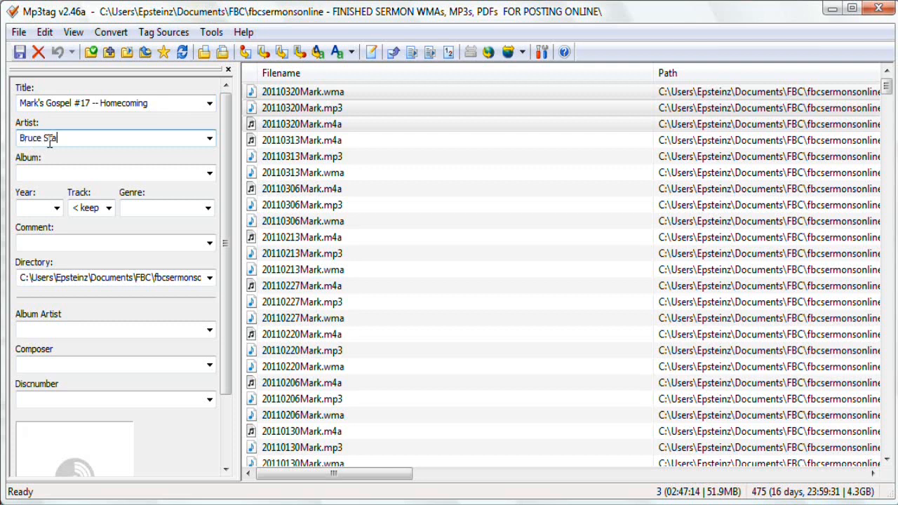
text(Mark)
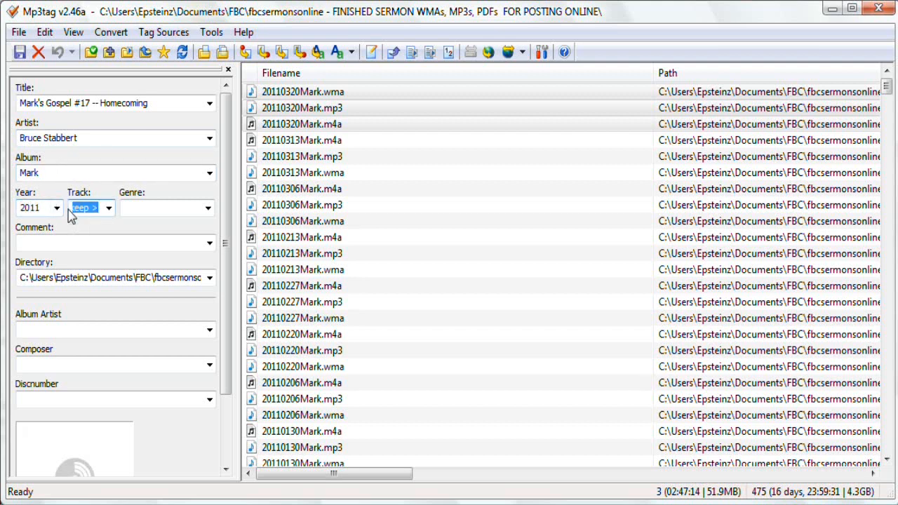
text(b)
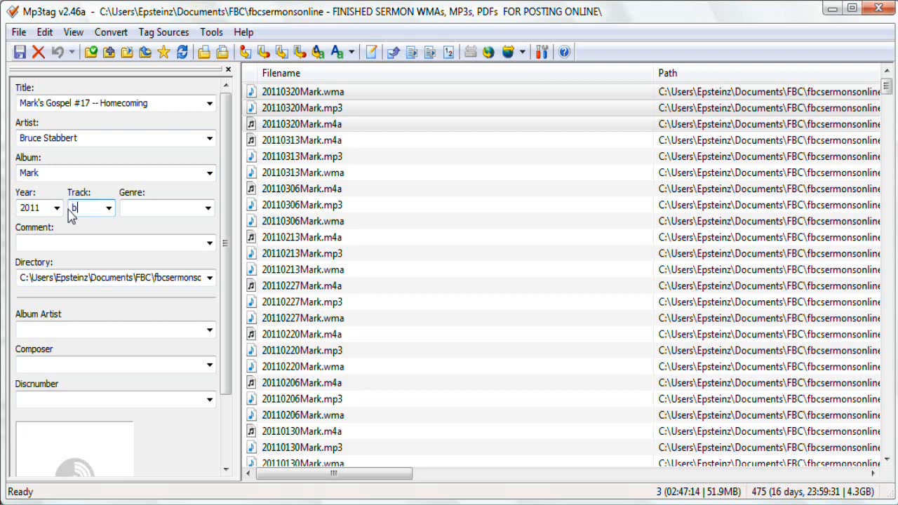
mouse_move(122, 209)
text(< blank)
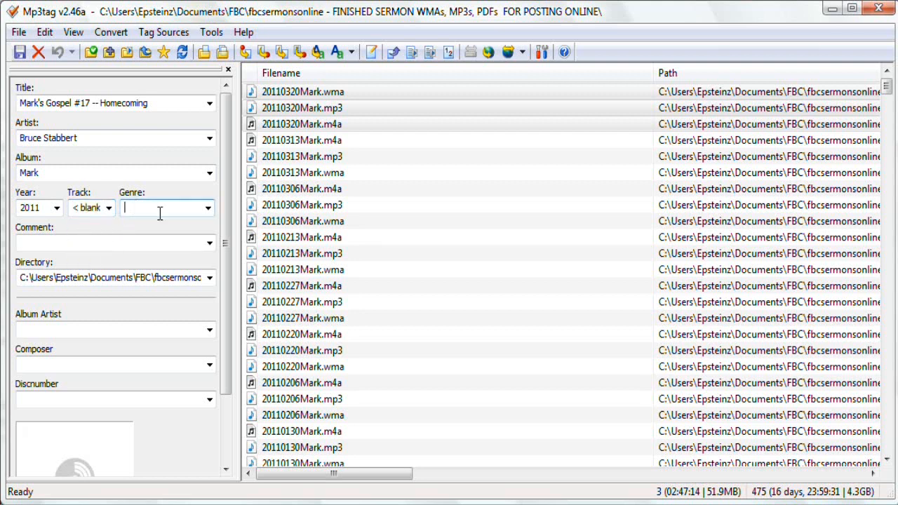
Step: Set genre to speech and comment to 'Mark 6:1-6 Jesus goes home to Nazareth'
text(speech)
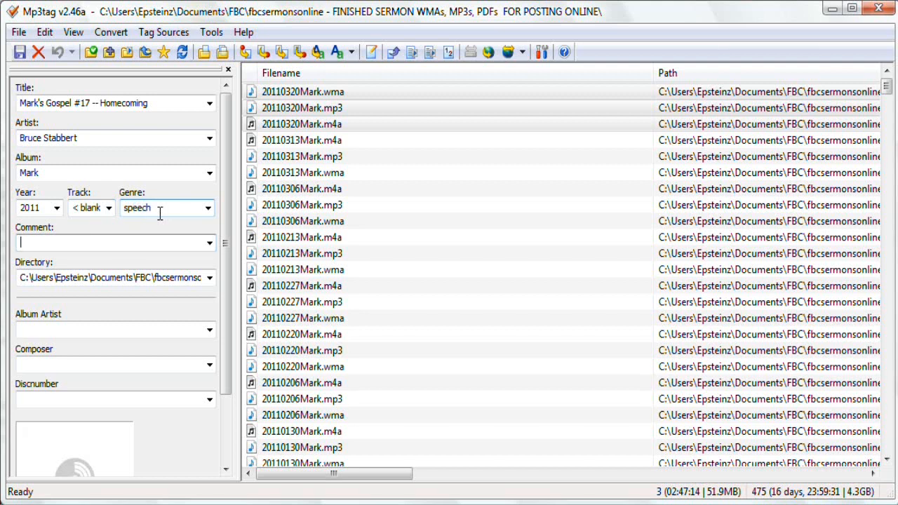
text(Mark 6:1-)
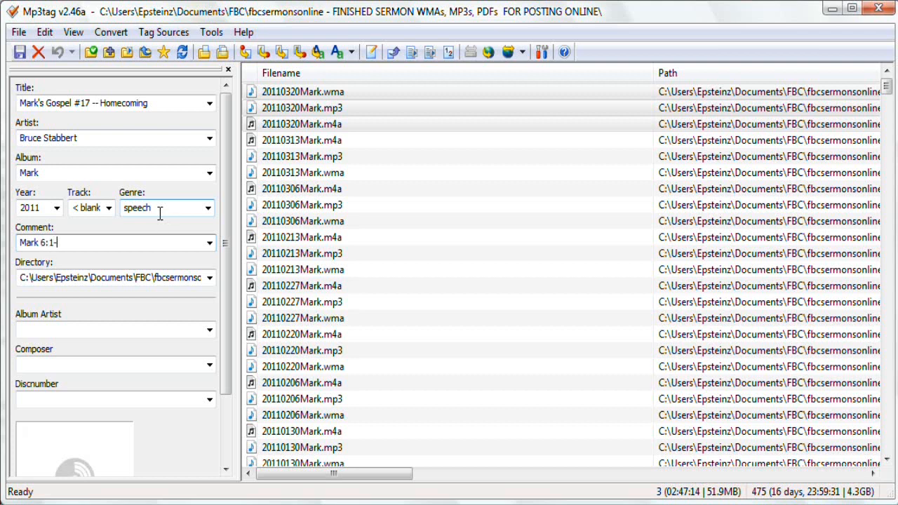
text(6 Jesus)
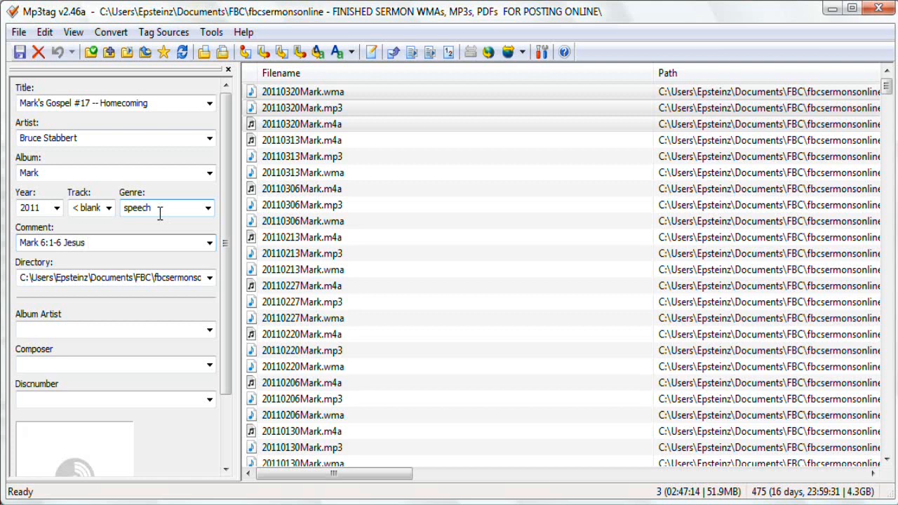
text(goes)
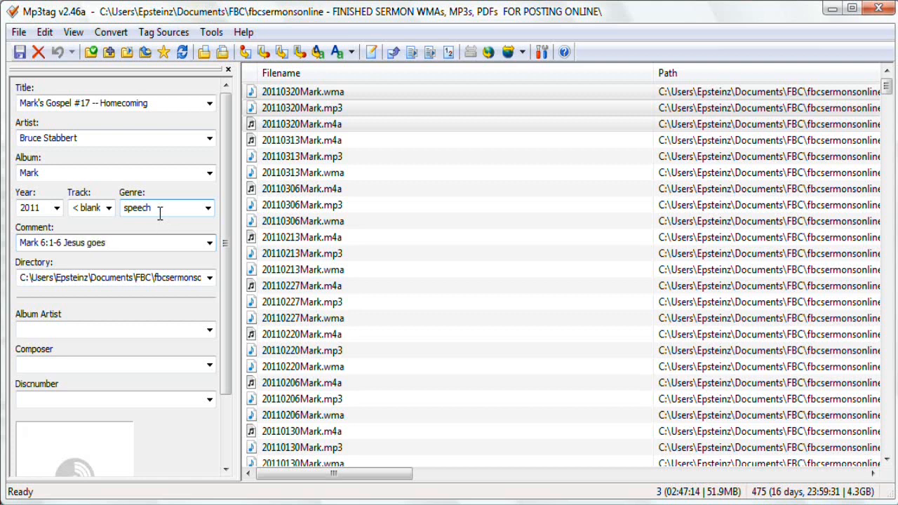
text(home to Na)
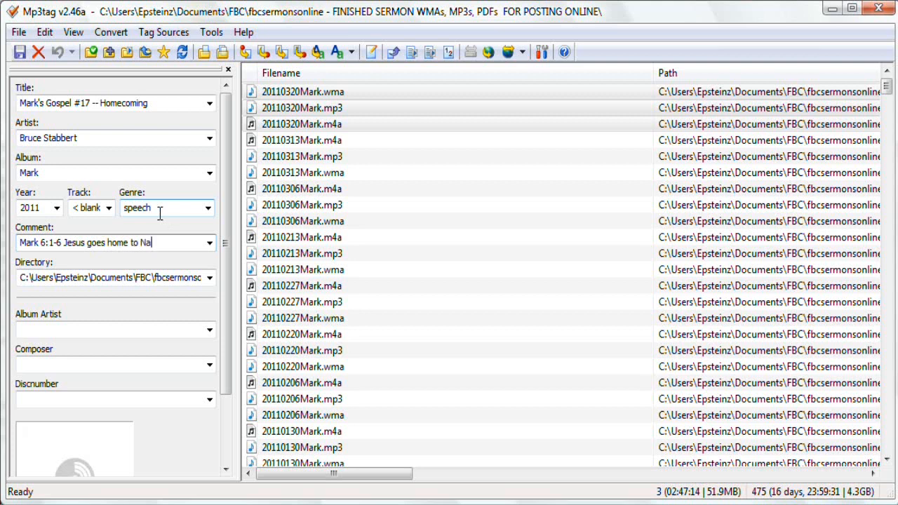
text(za)
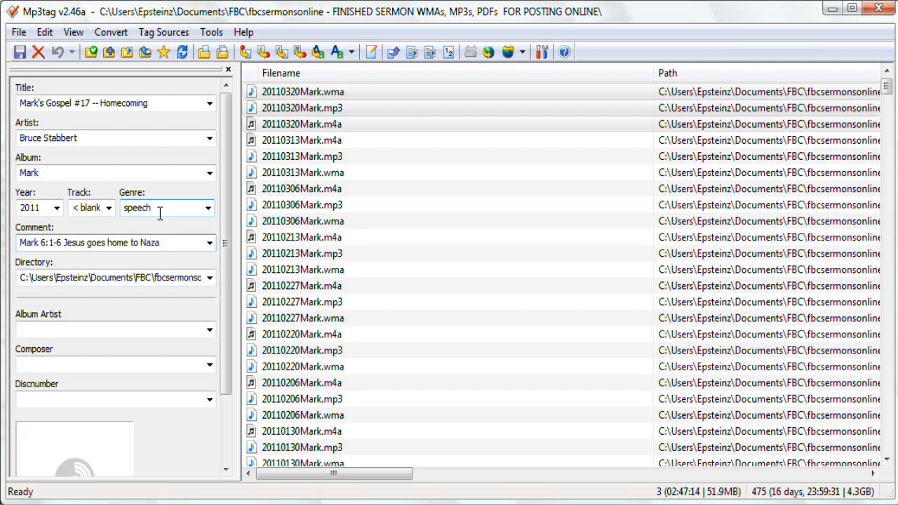
text(reth)
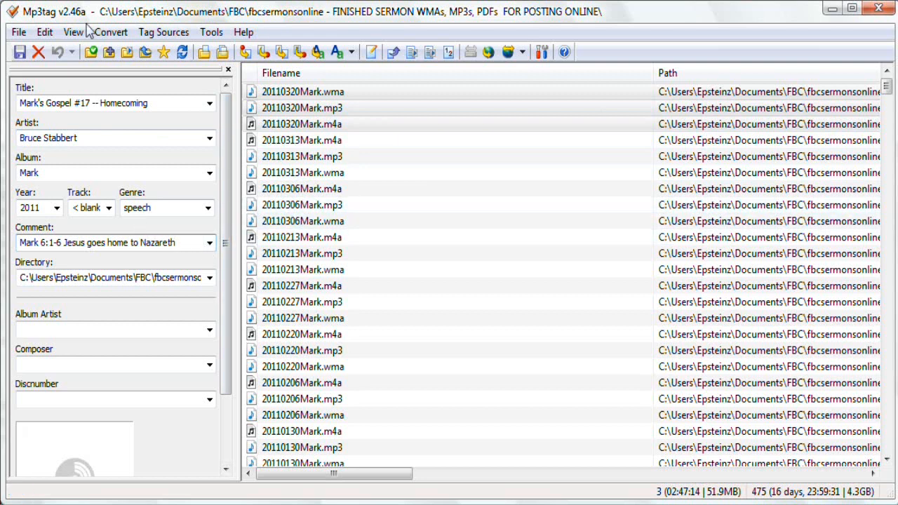
Step: Save the Speech-genre tags to all three 20110320 Mark files and spot-check one file
click(16, 51)
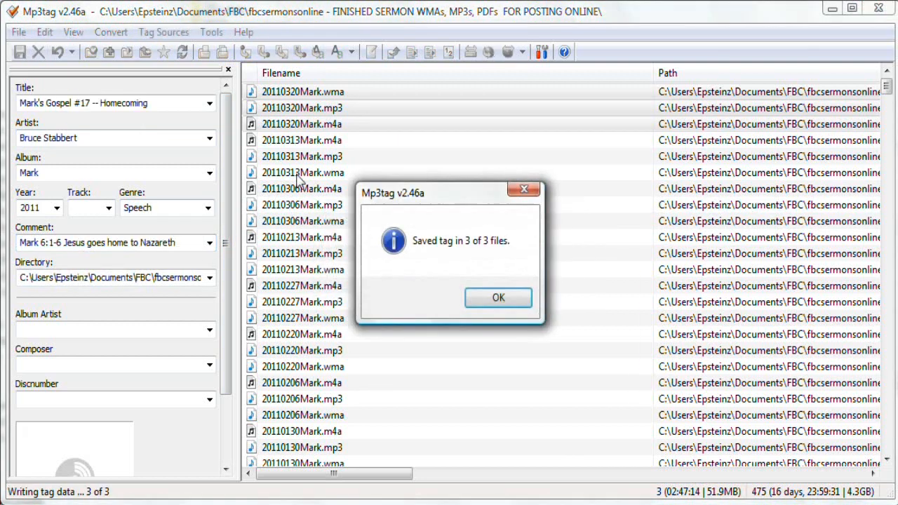
click(498, 298)
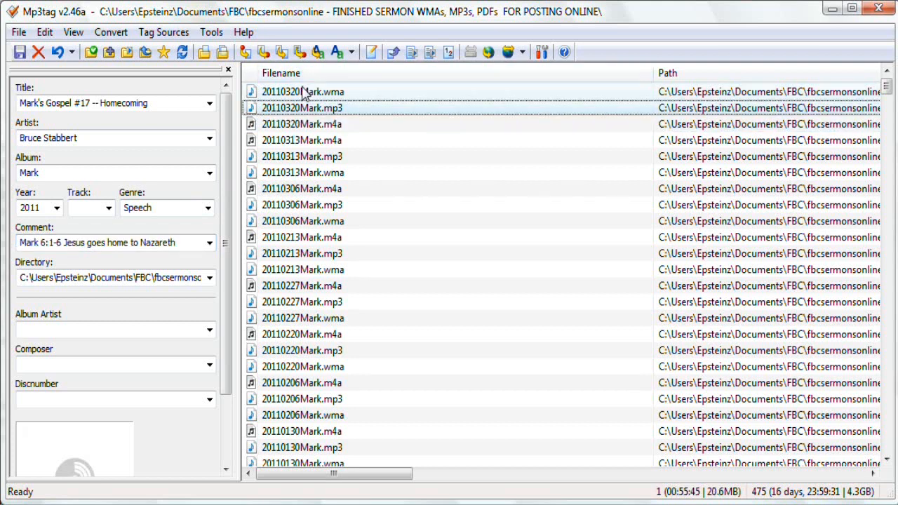
click(302, 124)
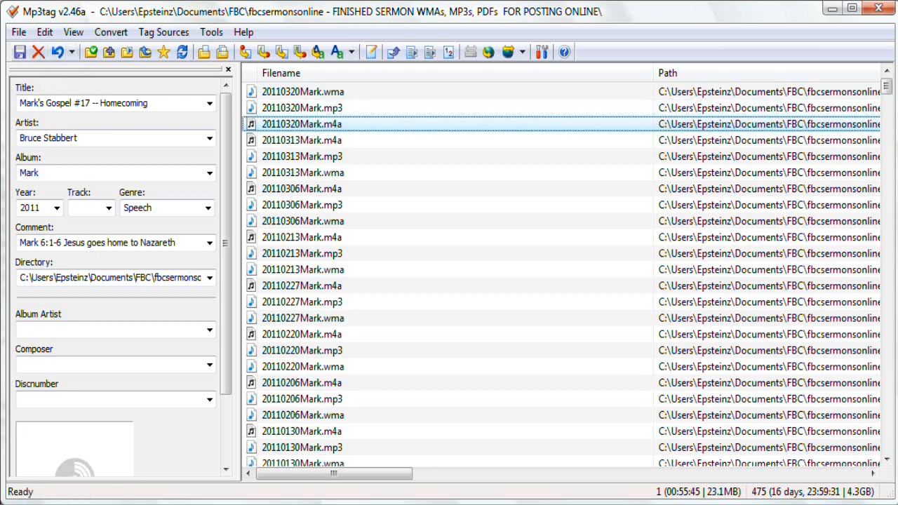
mouse_move(291, 254)
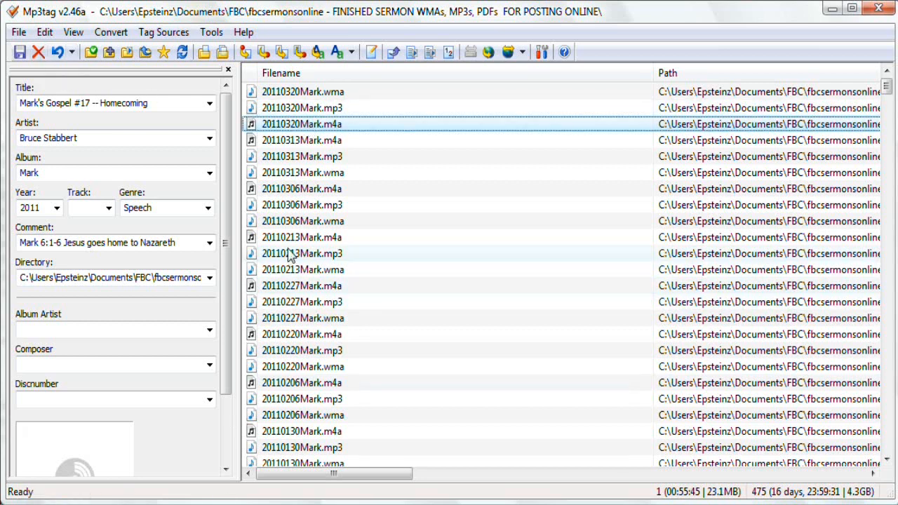
mouse_move(276, 106)
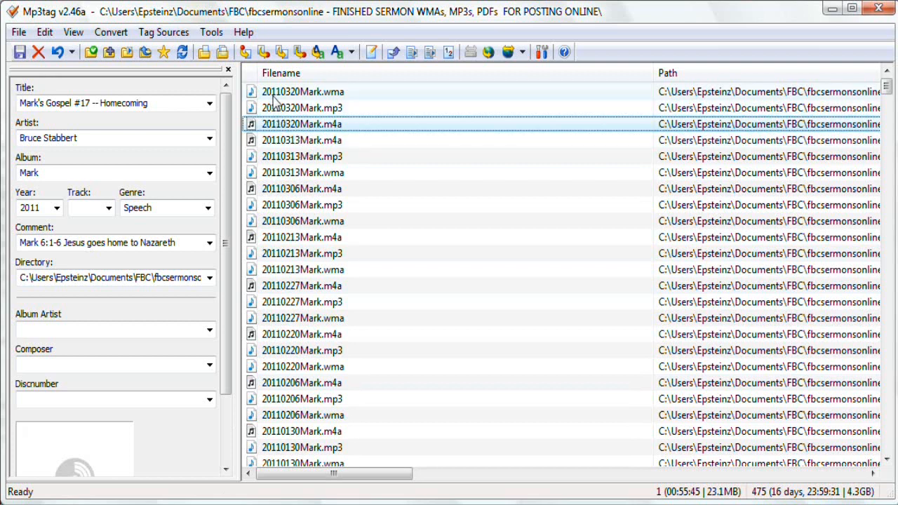
mouse_move(291, 105)
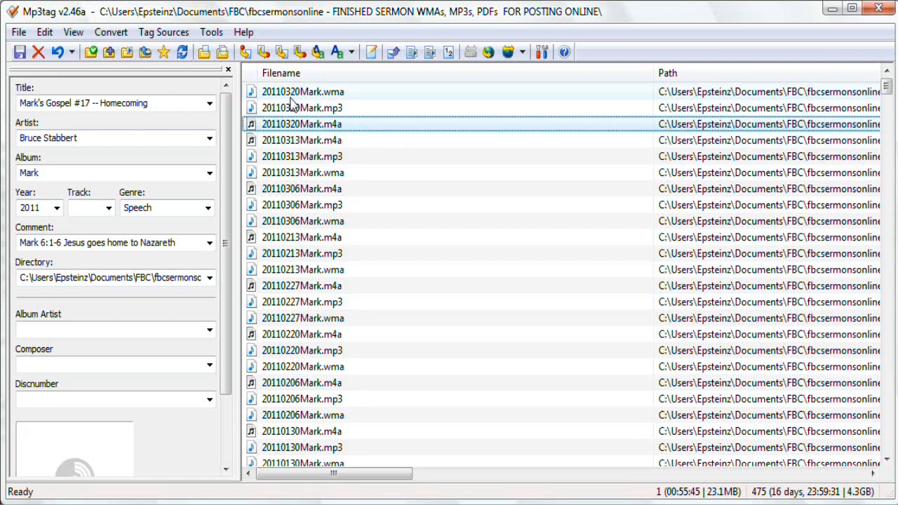
mouse_move(301, 105)
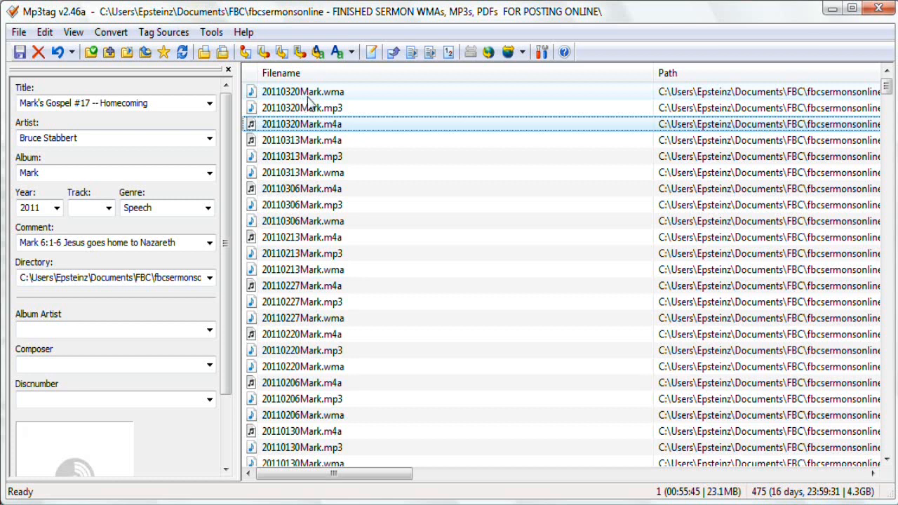
mouse_move(307, 104)
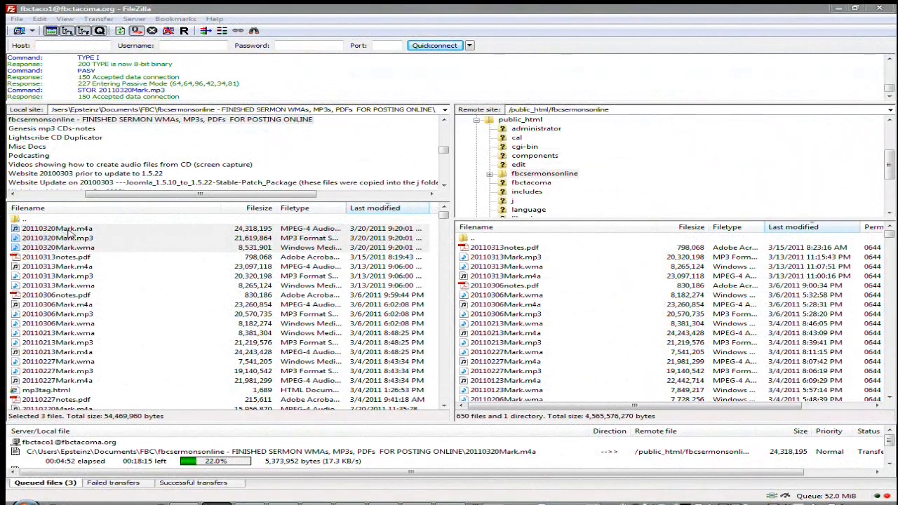
Step: Select the three 20110320 Mark files (M4A, MP3, WMA) in the local pane for upload
click(55, 228)
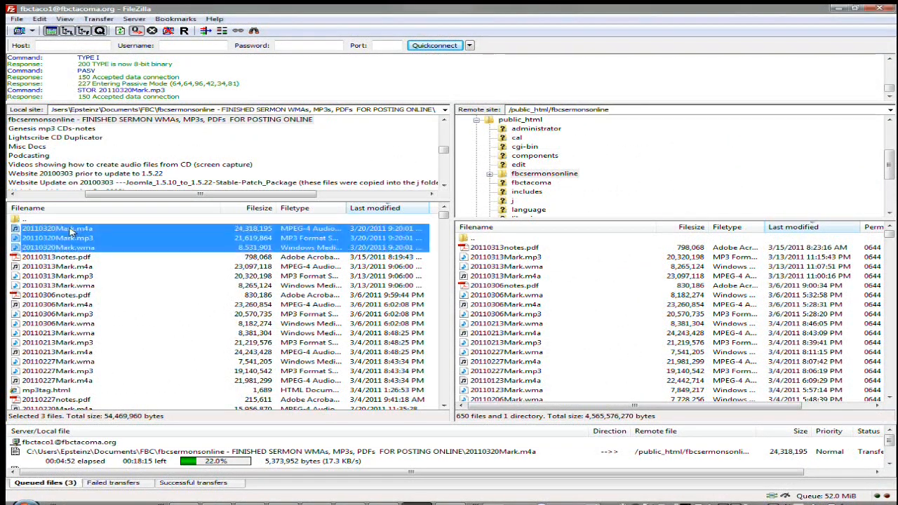
click(57, 247)
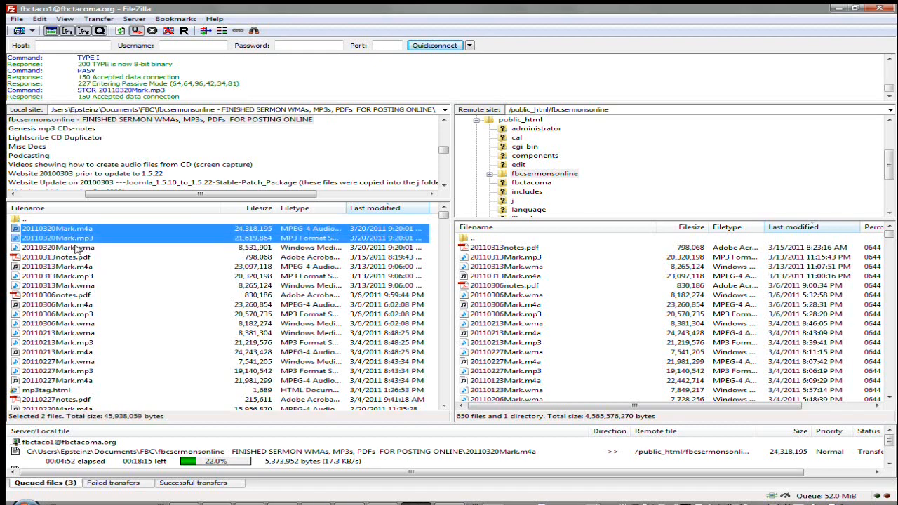
click(58, 247)
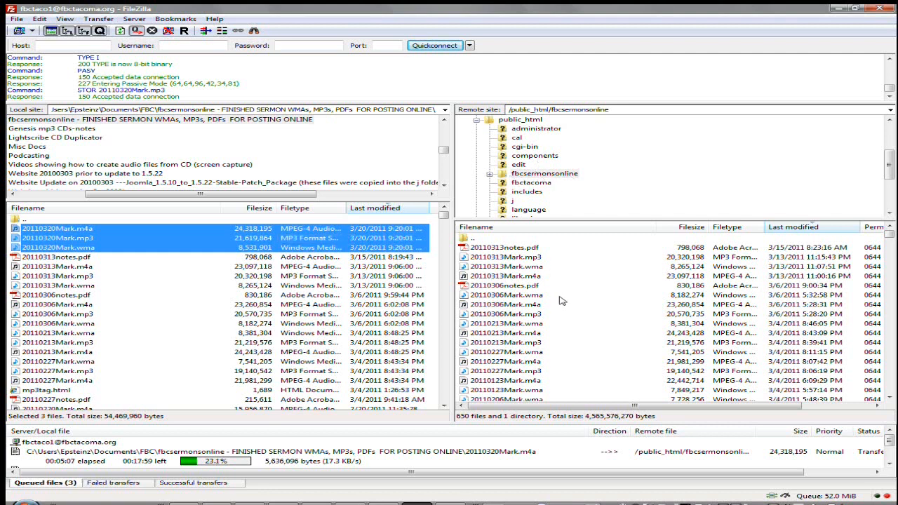
mouse_move(164, 294)
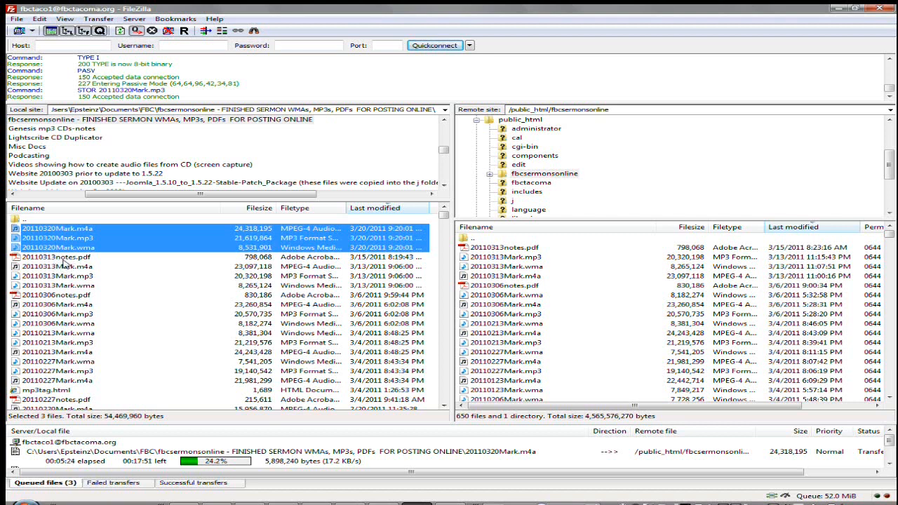
mouse_move(103, 329)
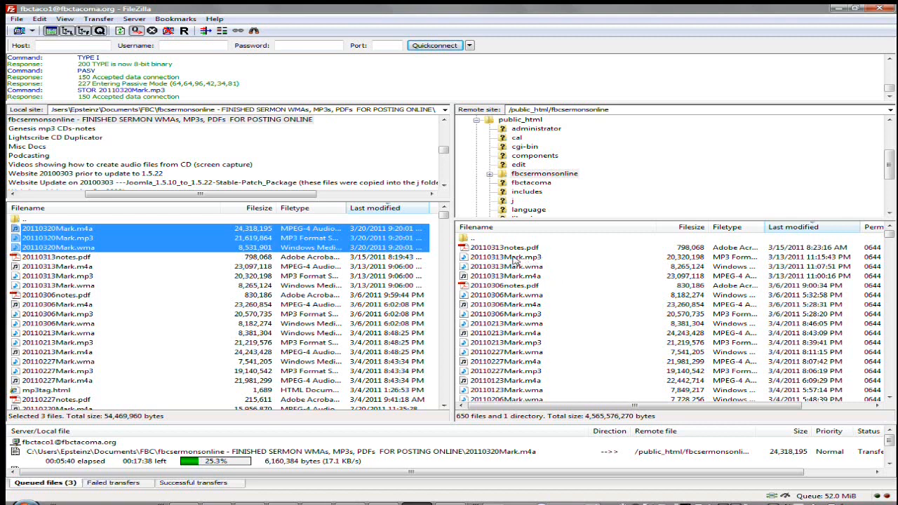
mouse_move(331, 236)
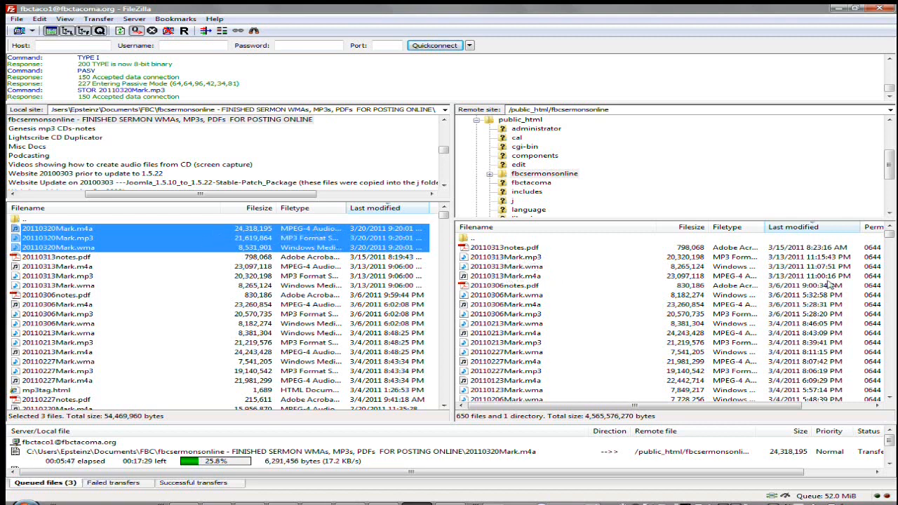
mouse_move(800, 343)
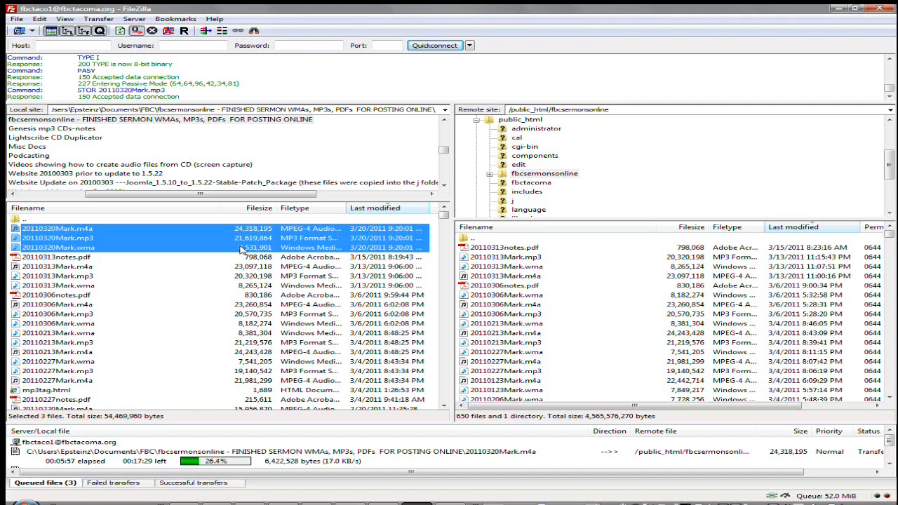
mouse_move(84, 247)
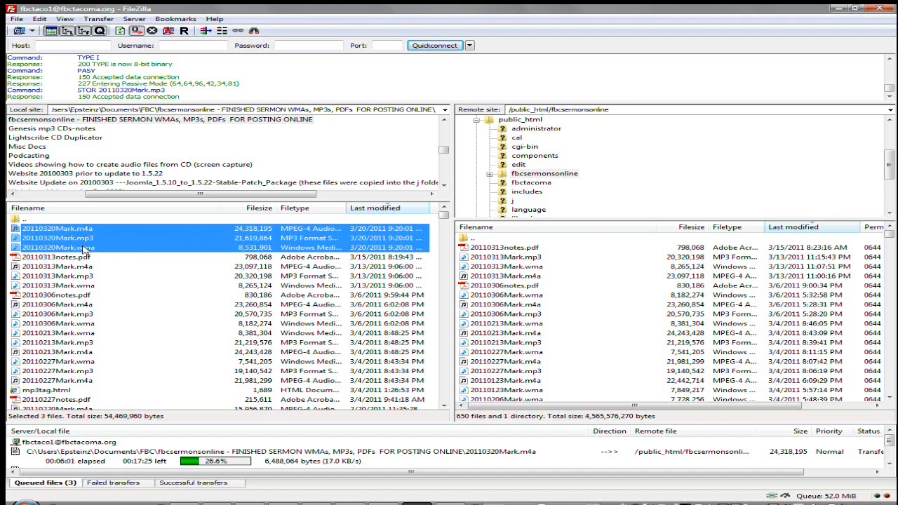
mouse_move(82, 251)
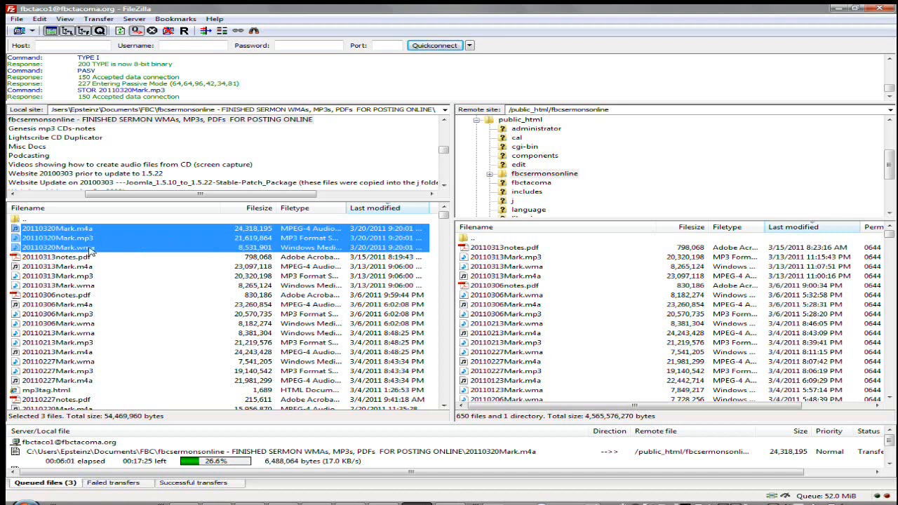